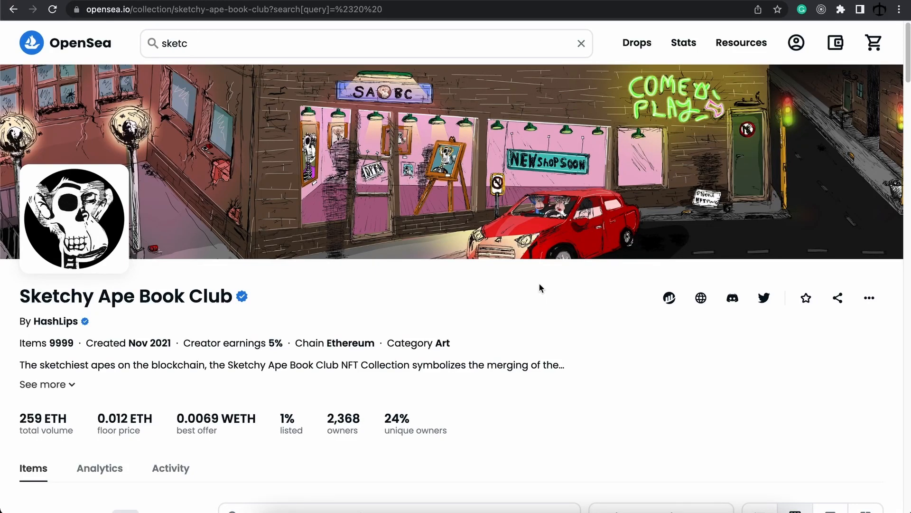
Step: Scroll through the Sketchy Ape Book Club items filtered to #20
scroll("down", 3)
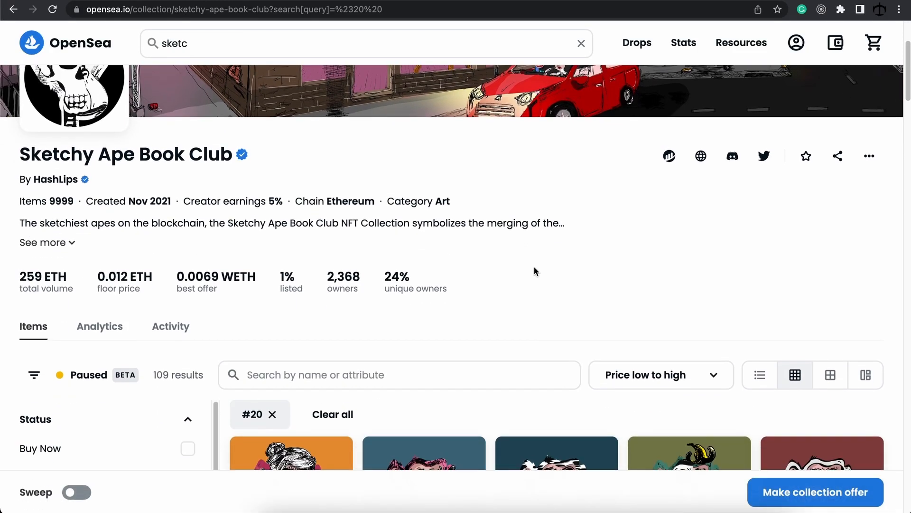
scroll("down", 3)
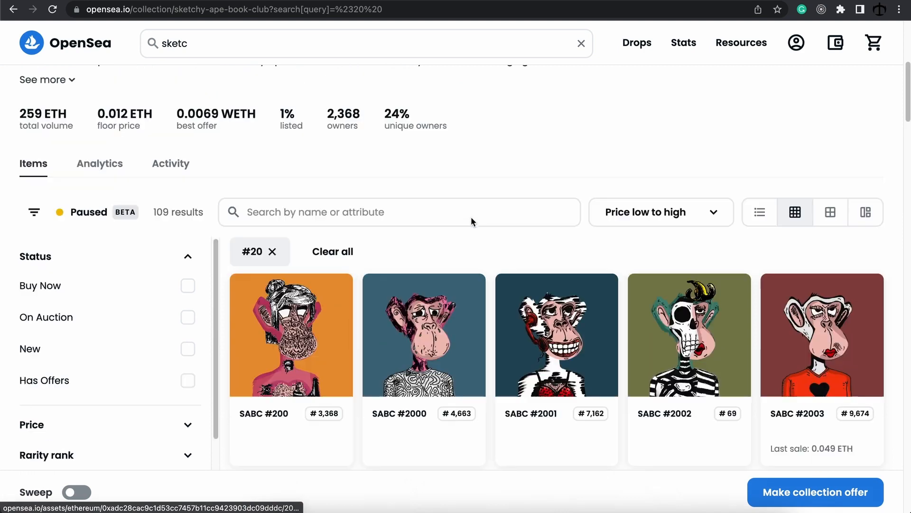
scroll("up", 3)
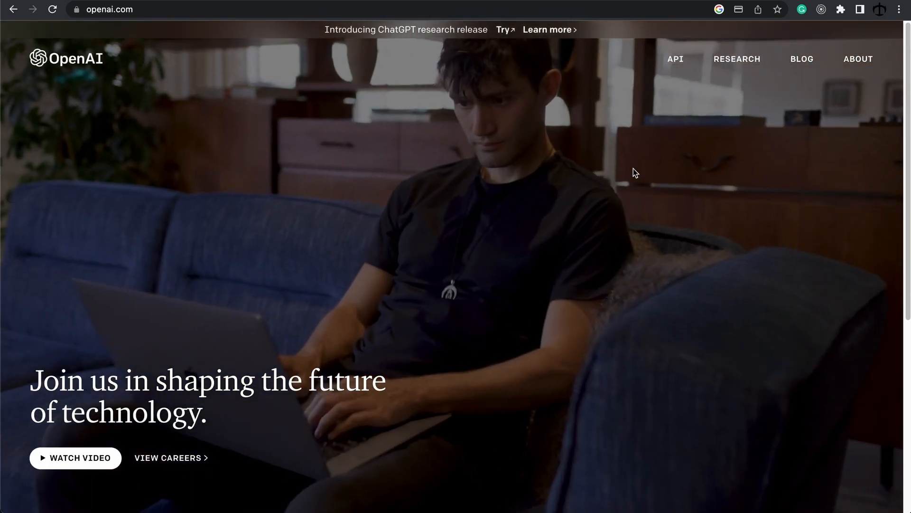
Step: Switch the browser to the QuickNode homepage
left_click(109, 10)
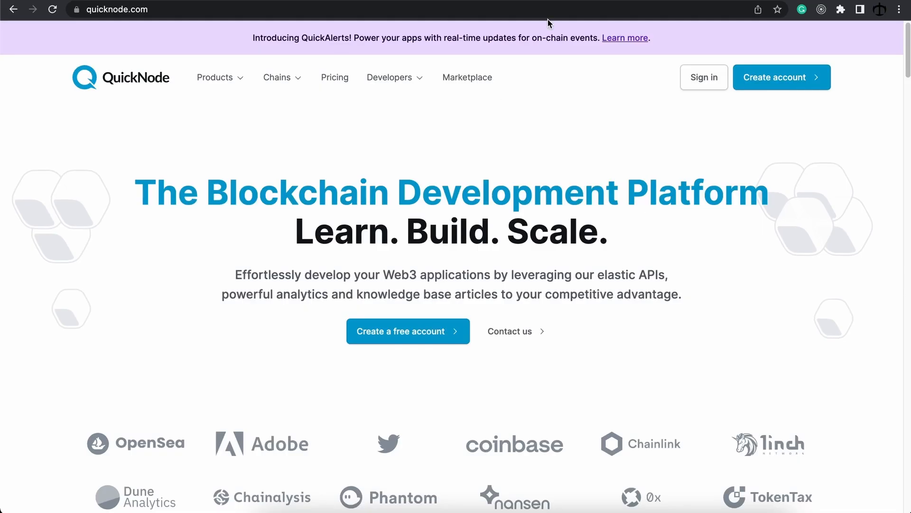
mouse_move(494, 110)
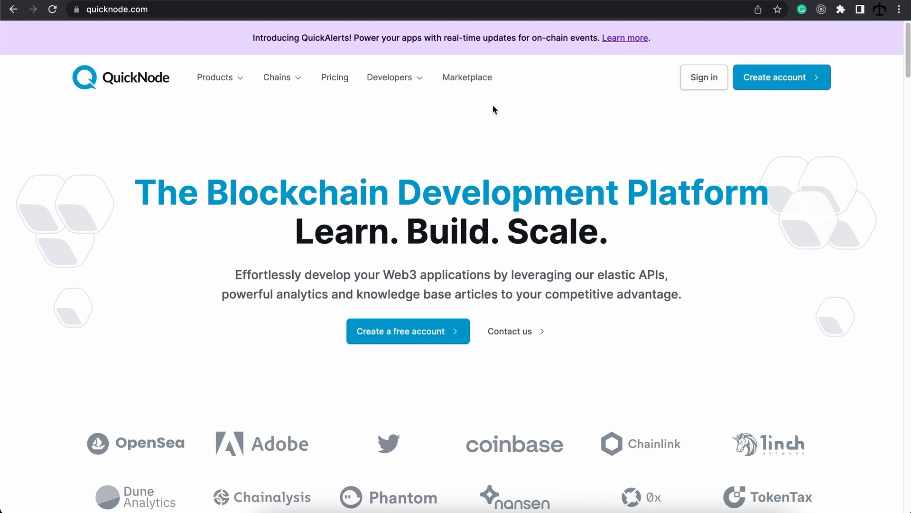
mouse_move(381, 146)
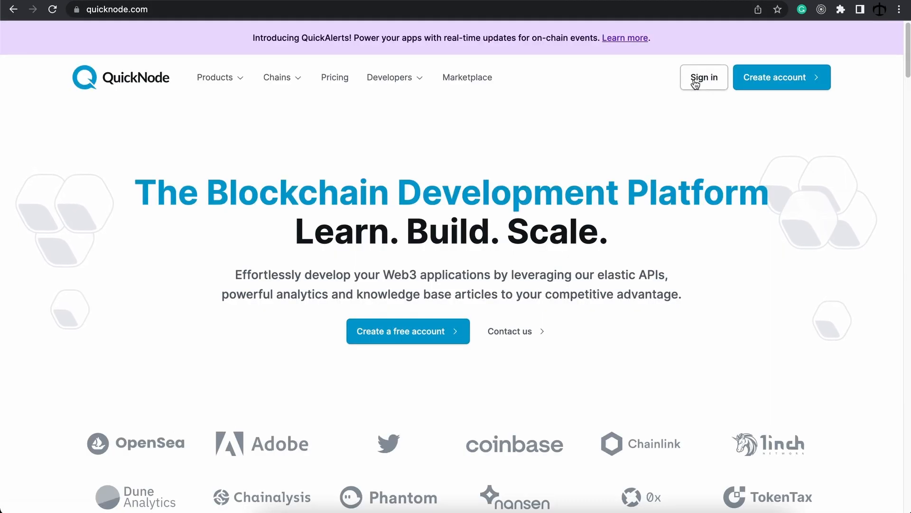
Step: Sign in to QuickNode and land on the empty Endpoints dashboard
left_click(704, 77)
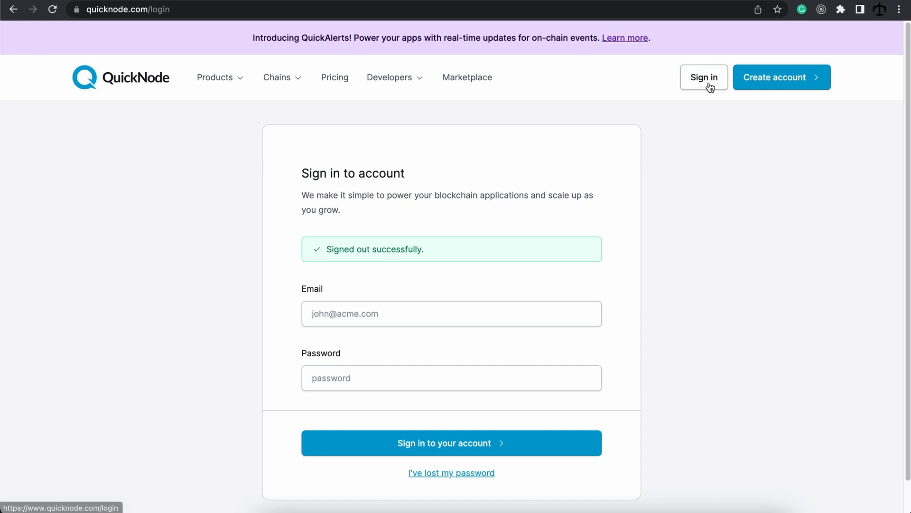
left_click(781, 77)
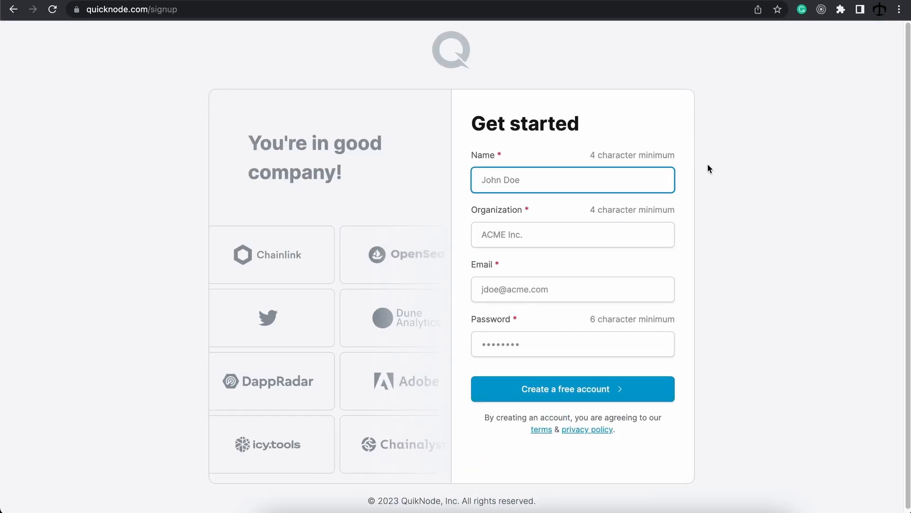
left_click(572, 389)
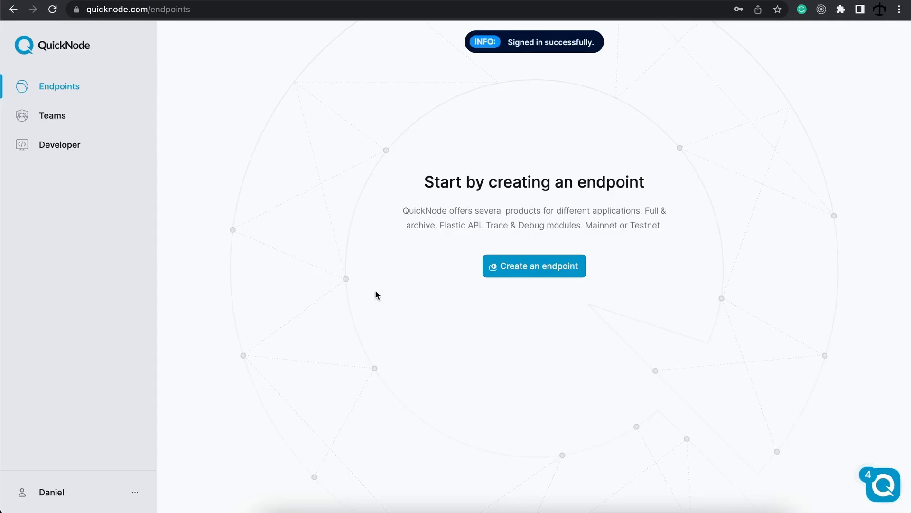
mouse_move(534, 266)
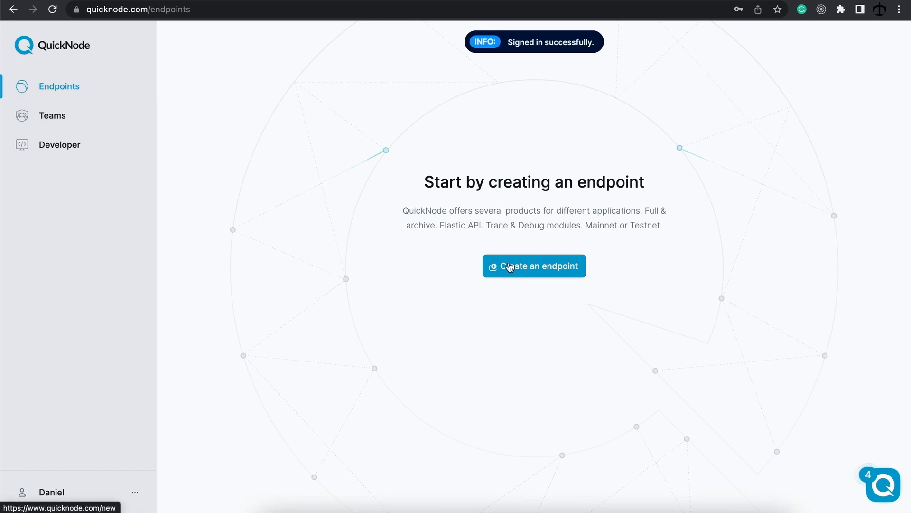
Step: Create an Ethereum Mainnet endpoint on the free Discover plan
left_click(533, 265)
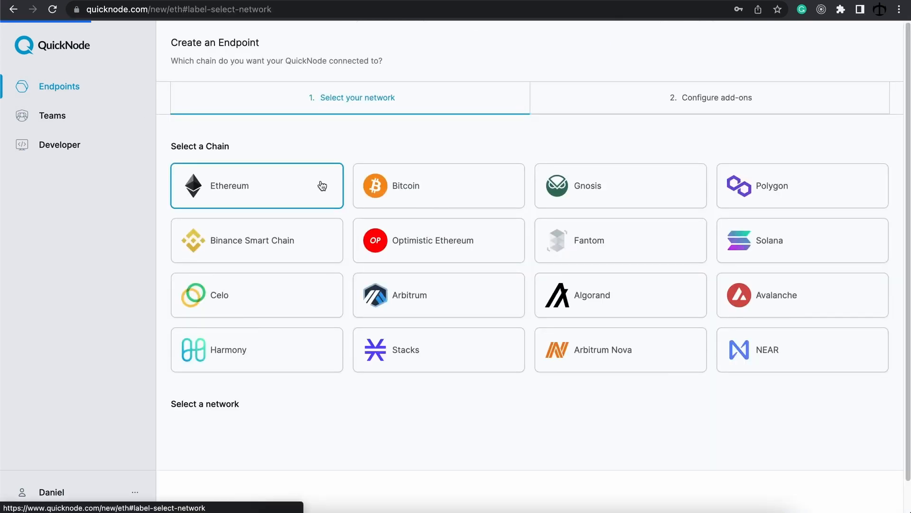
left_click(257, 185)
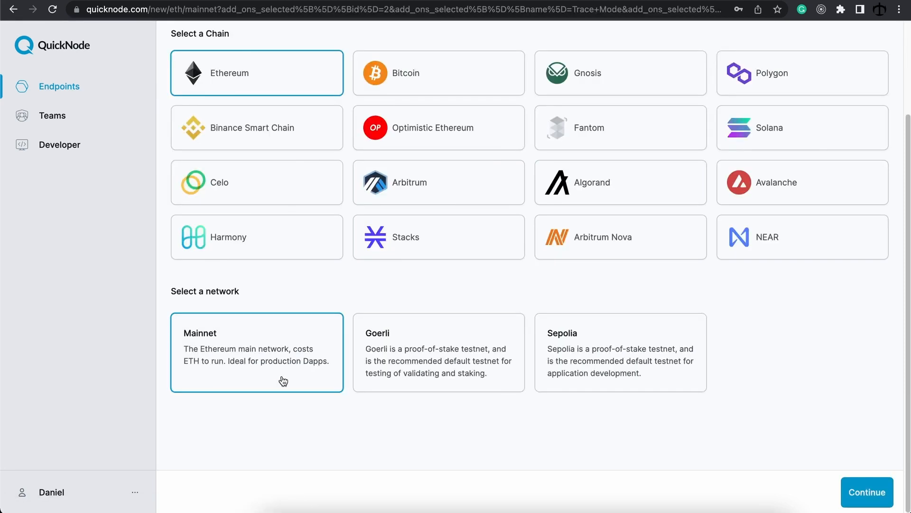
mouse_move(867, 492)
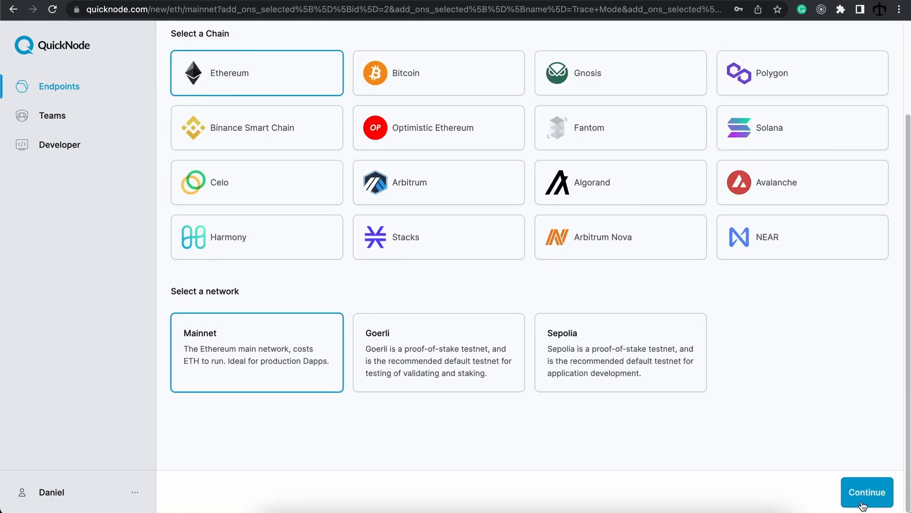
left_click(867, 492)
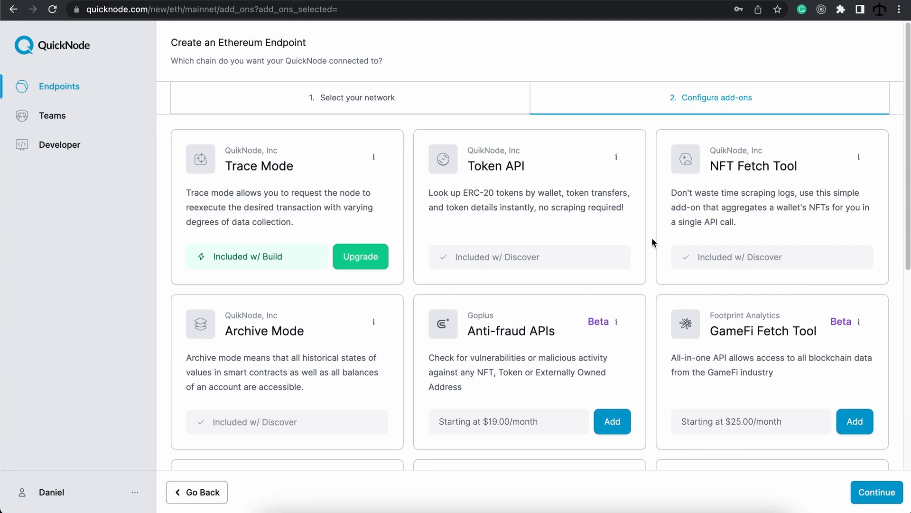
mouse_move(760, 188)
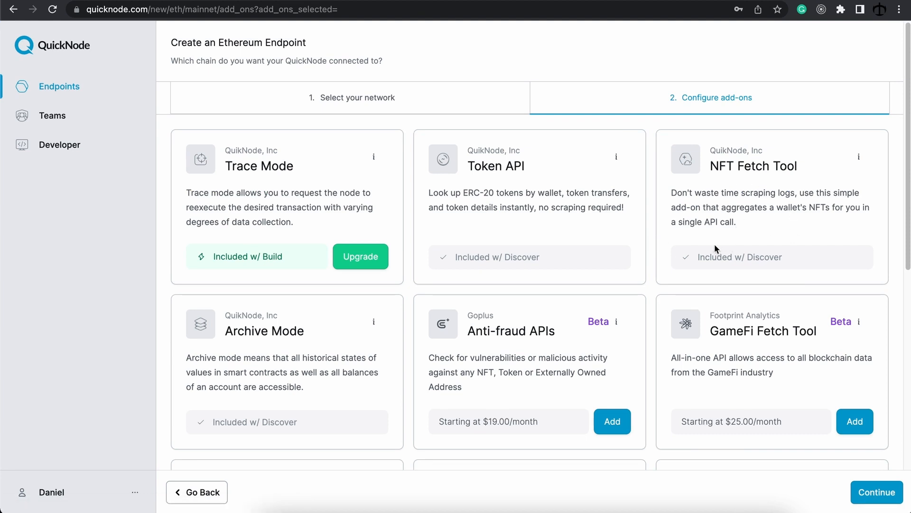
mouse_move(877, 491)
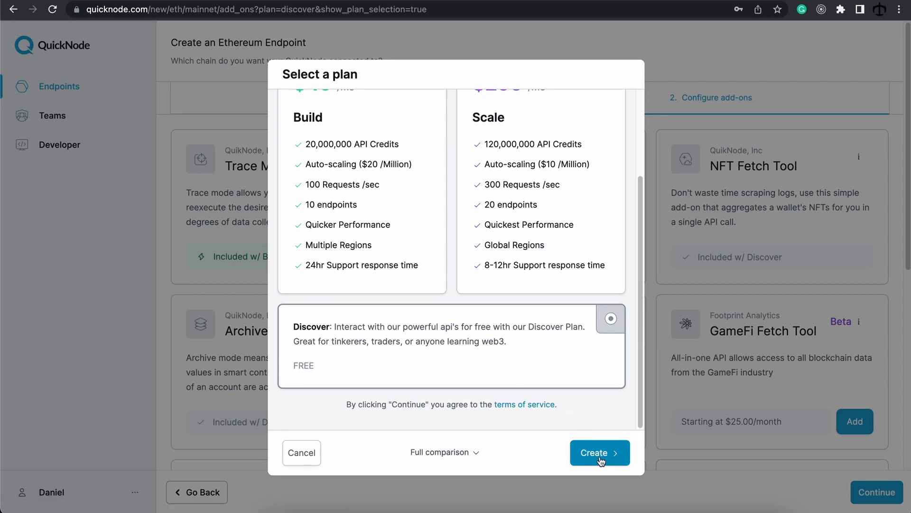
left_click(599, 452)
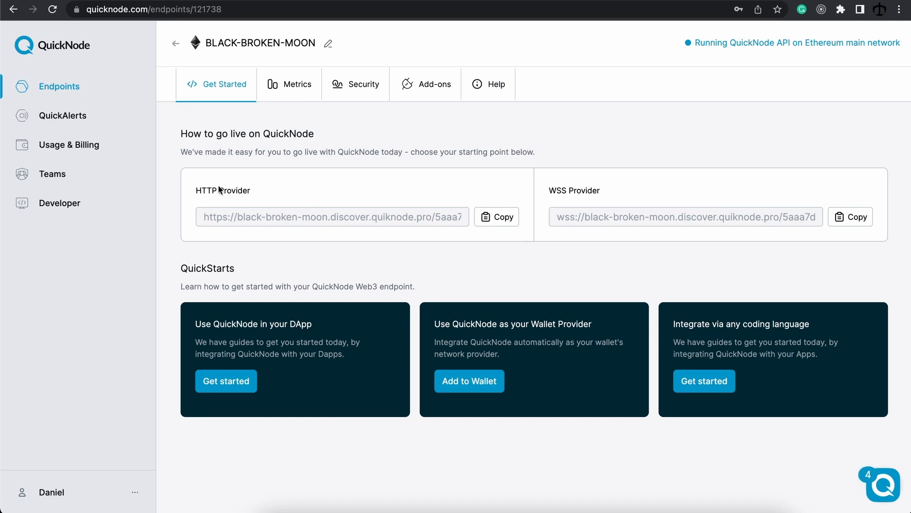
mouse_move(473, 146)
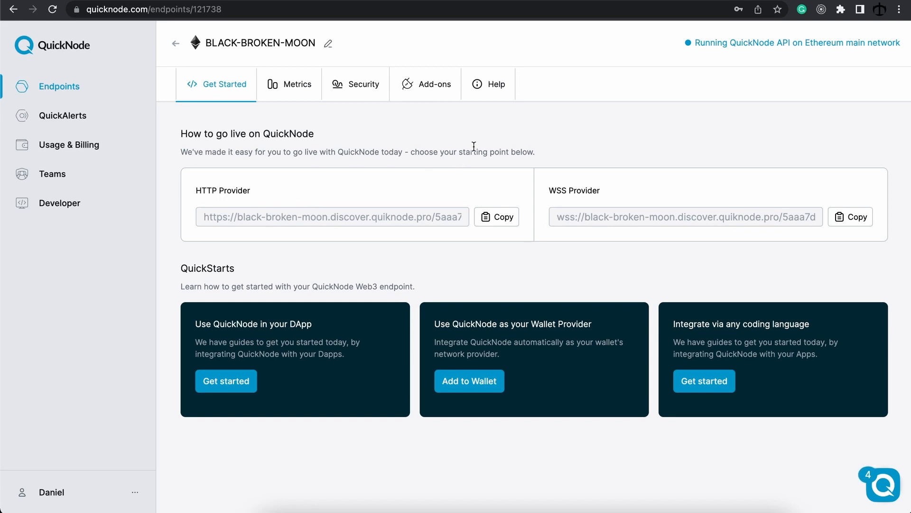
mouse_move(498, 88)
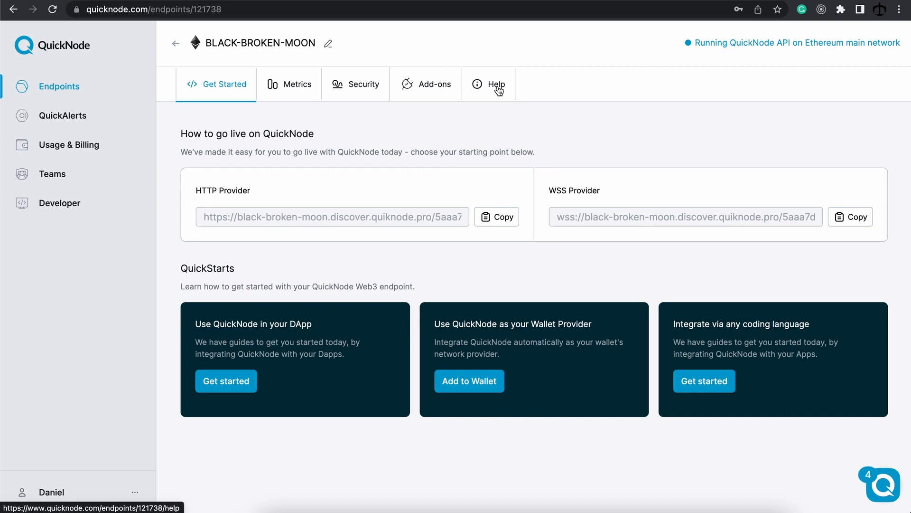
Step: From the endpoint's Help resources, reach the QuickNode Ethereum API documentation
left_click(497, 84)
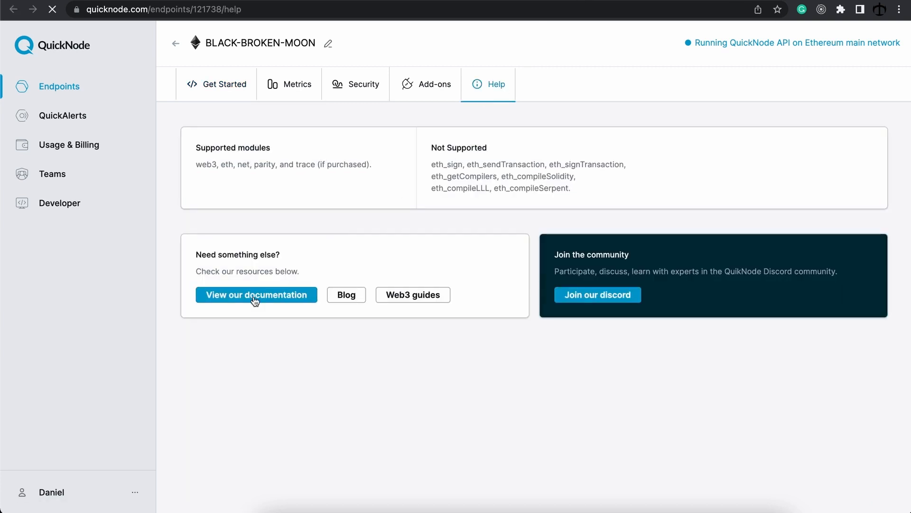
left_click(256, 294)
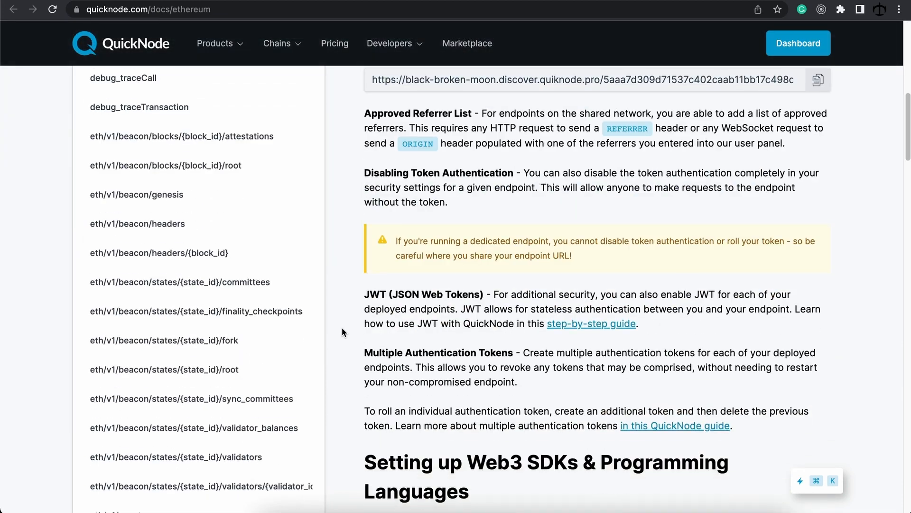
scroll("down", 3)
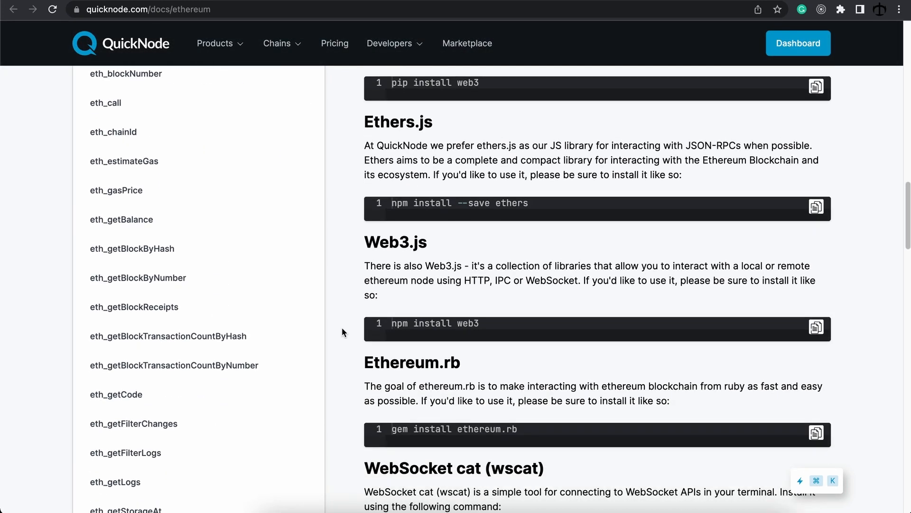
scroll("down", 3)
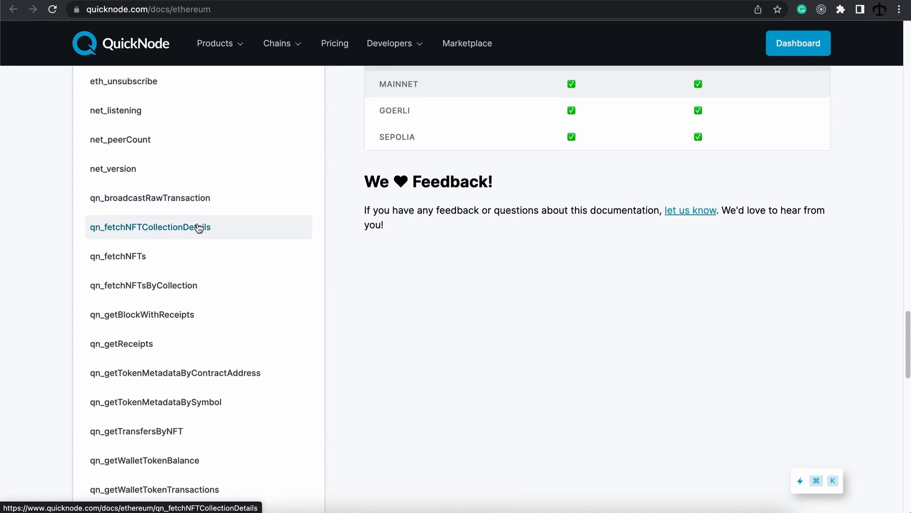
scroll("down", 3)
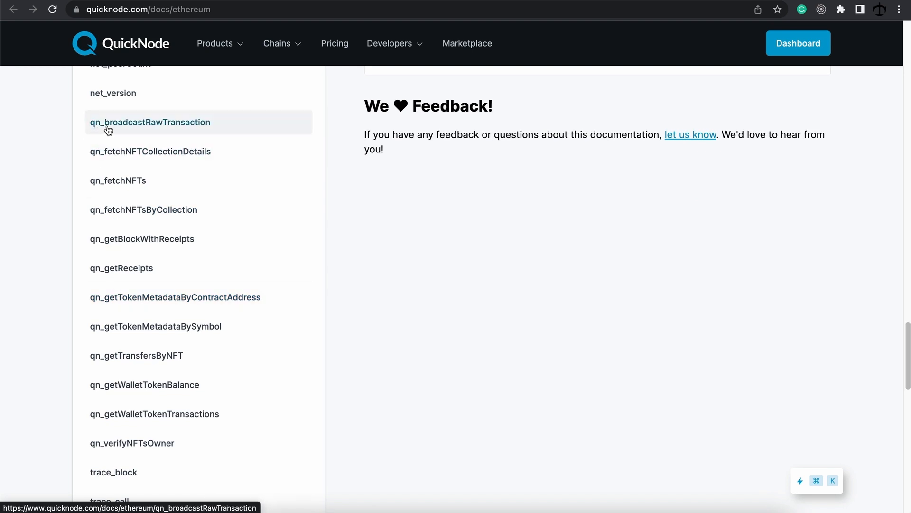
mouse_move(126, 135)
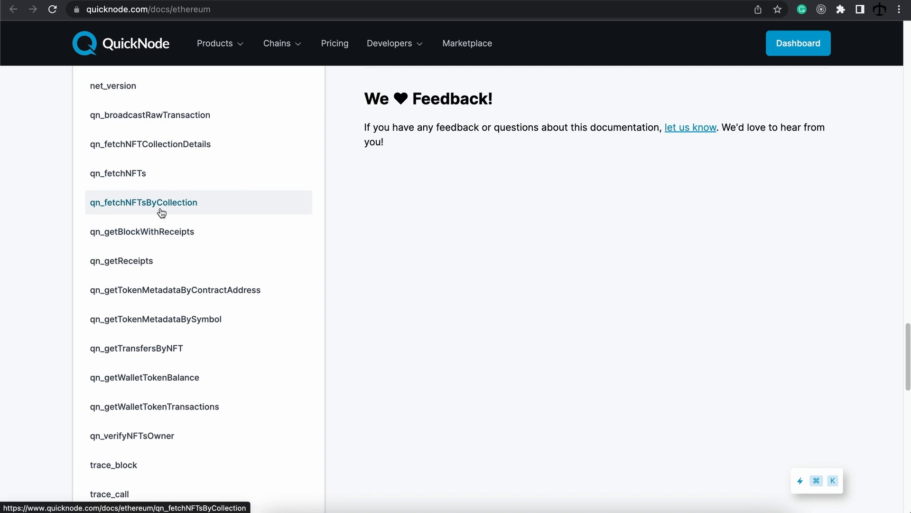
mouse_move(144, 209)
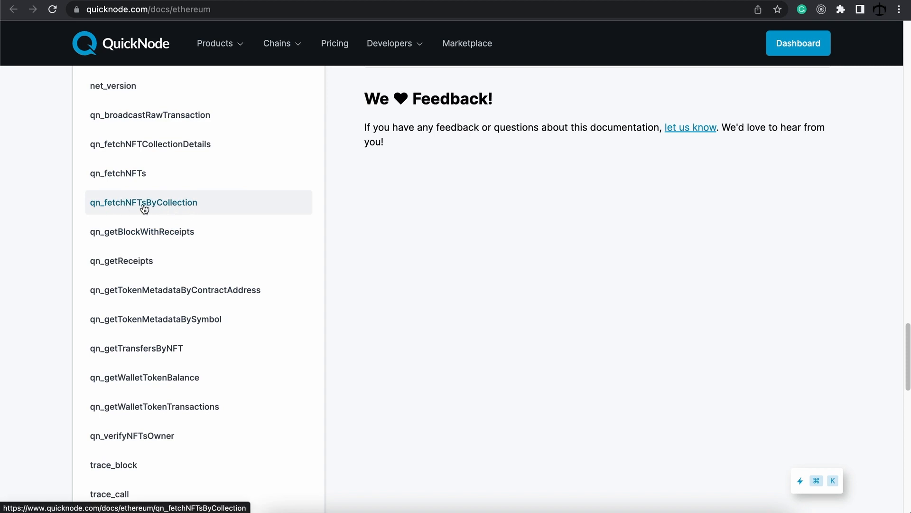
Step: Read qn_fetchNFTsByCollection's returned fields and show its ethers code example
left_click(143, 203)
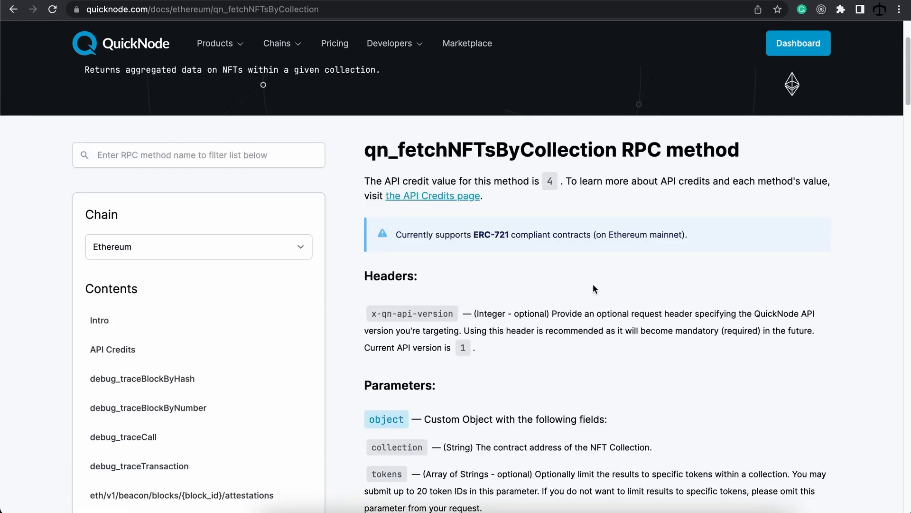
scroll("down", 3)
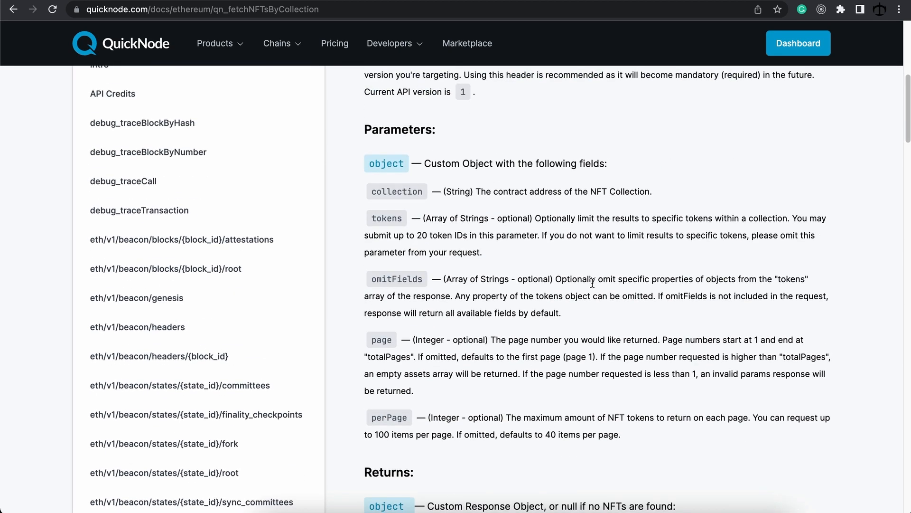
scroll("down", 3)
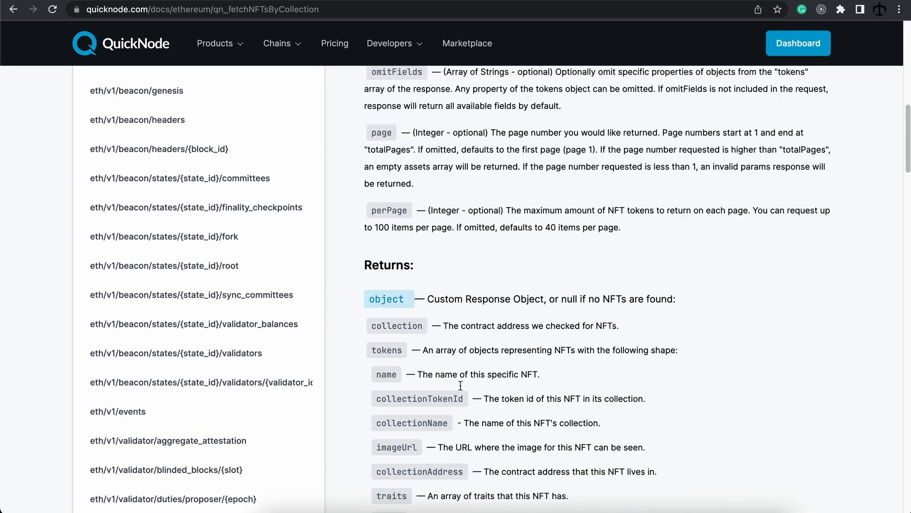
scroll("down", 3)
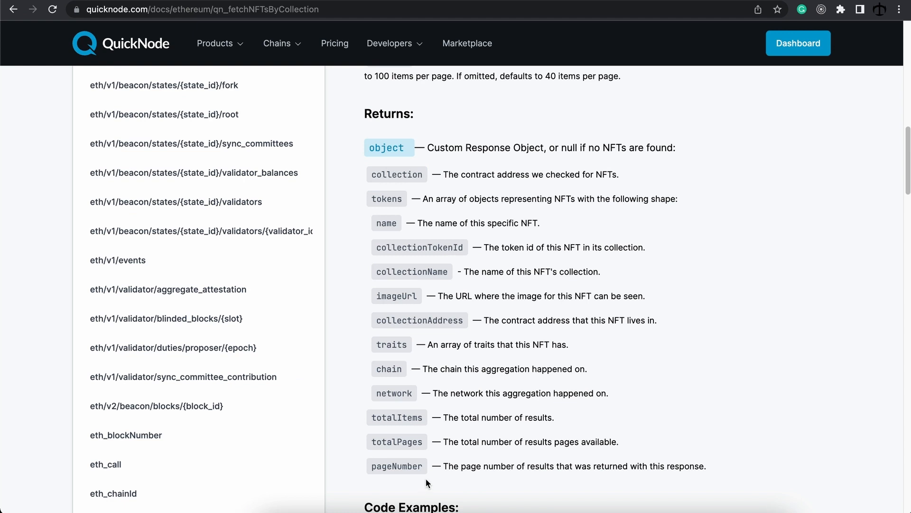
scroll("down", 3)
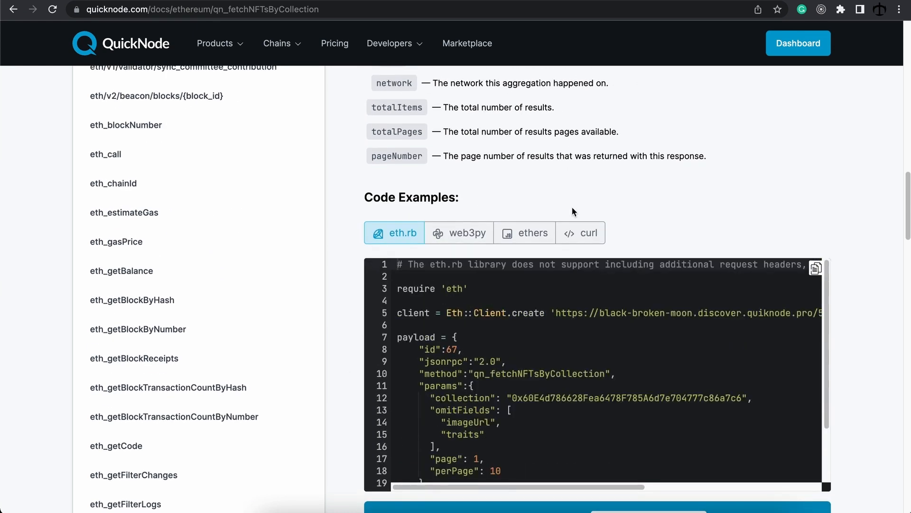
left_click(531, 233)
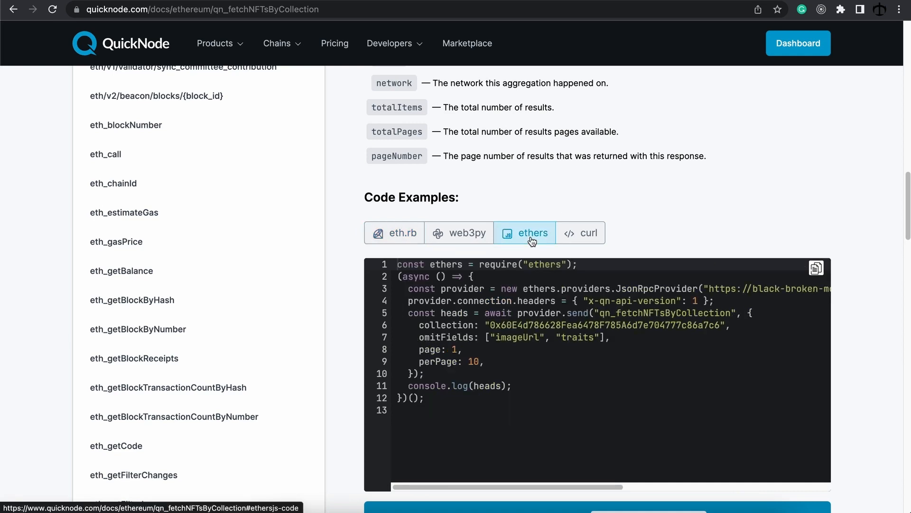
mouse_move(415, 283)
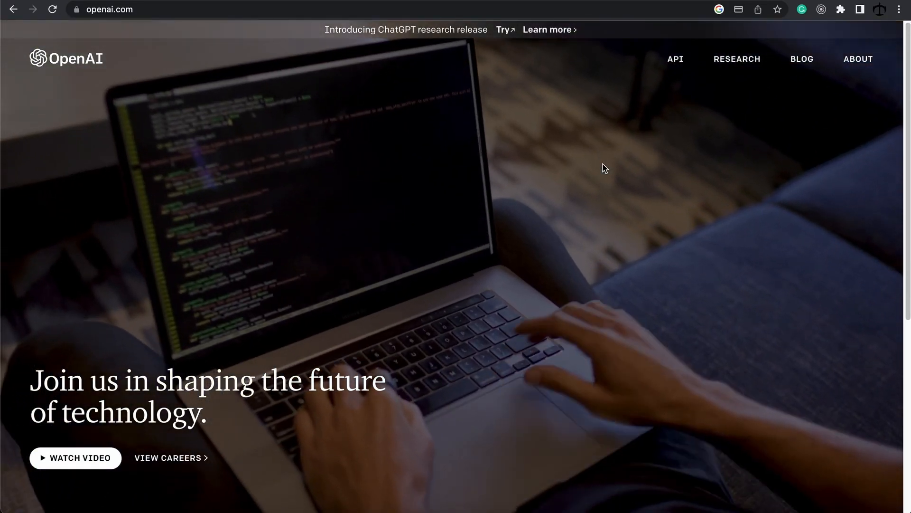
mouse_move(685, 90)
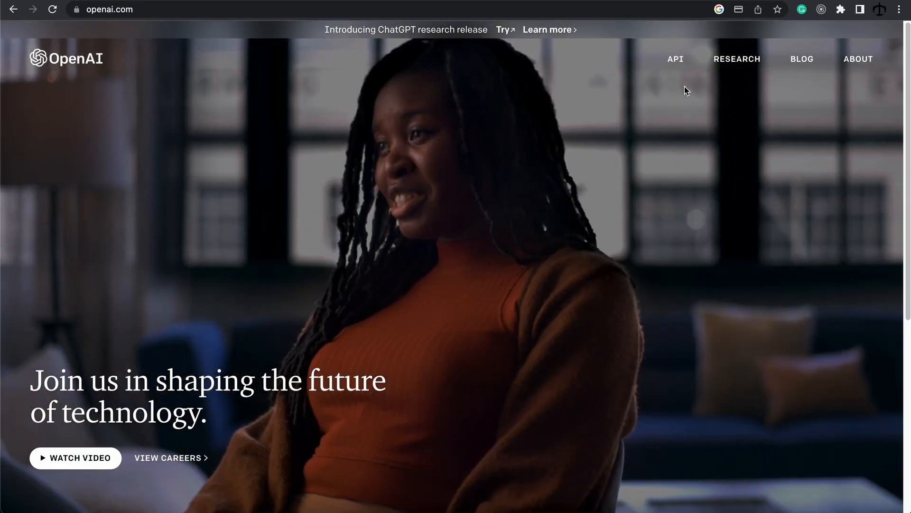
Step: Log in to the OpenAI developer platform via the API page, then move to VS Code
left_click(674, 59)
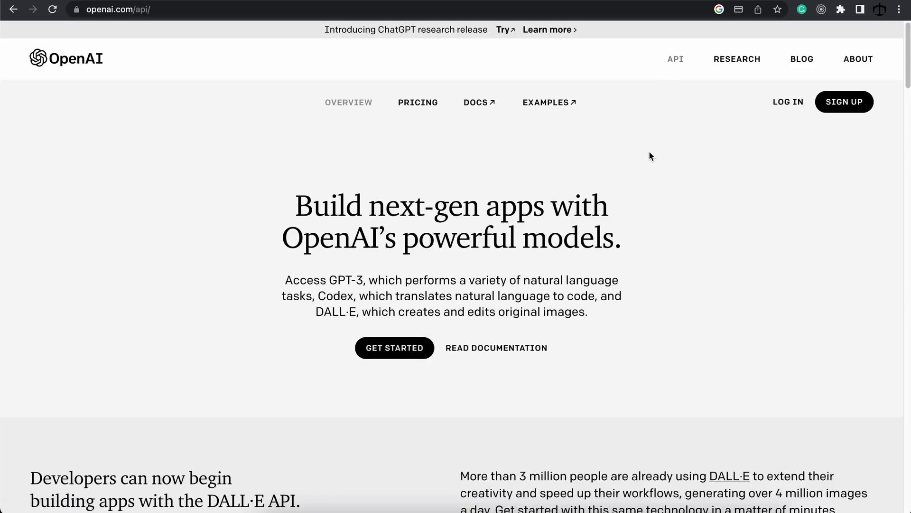
left_click(788, 102)
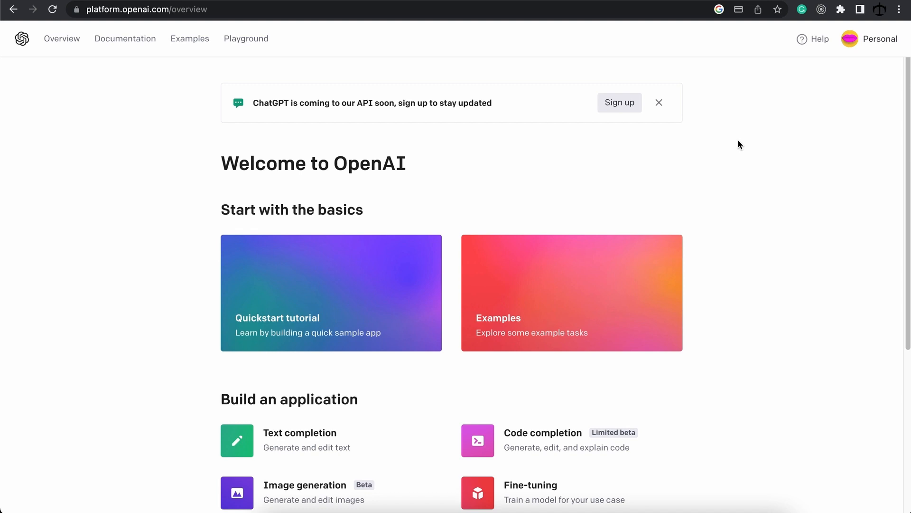
right_click(427, 231)
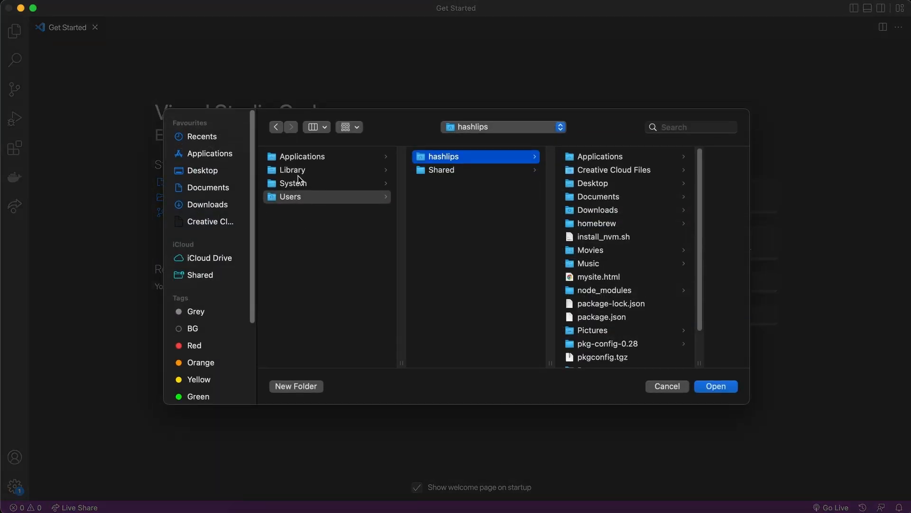
Step: Open the nft story folder and generate a default package.json with npm init
left_click(203, 170)
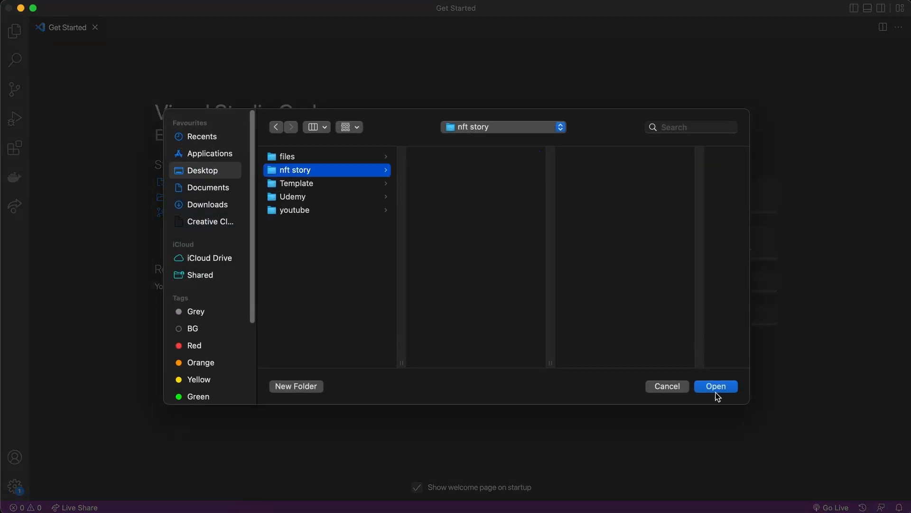
left_click(716, 387)
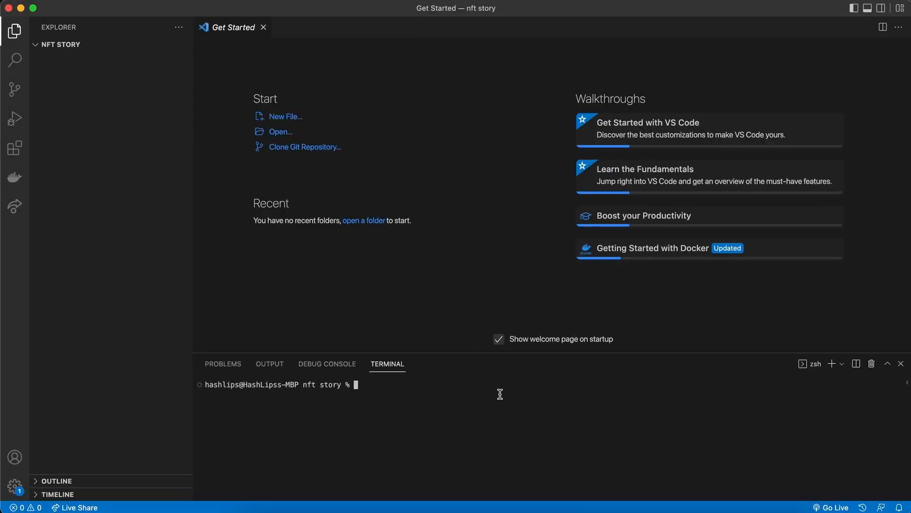
type("npm init")
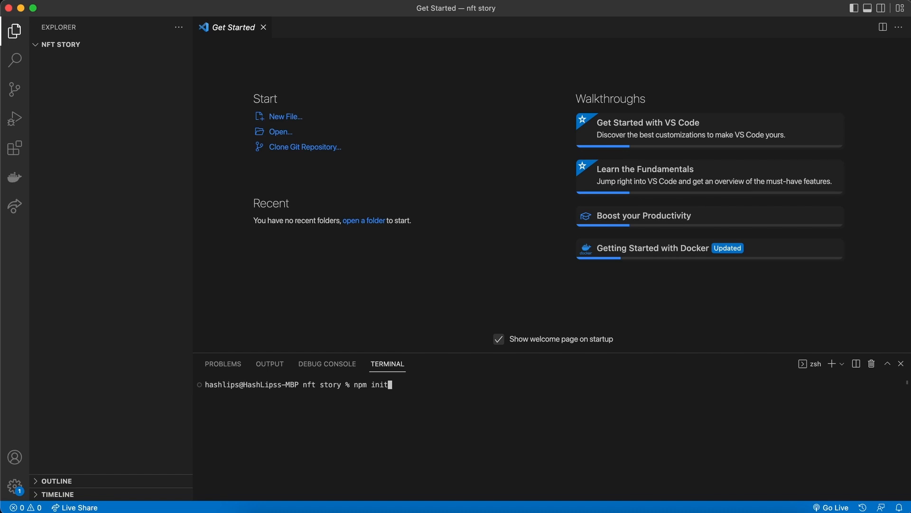
key("Return")
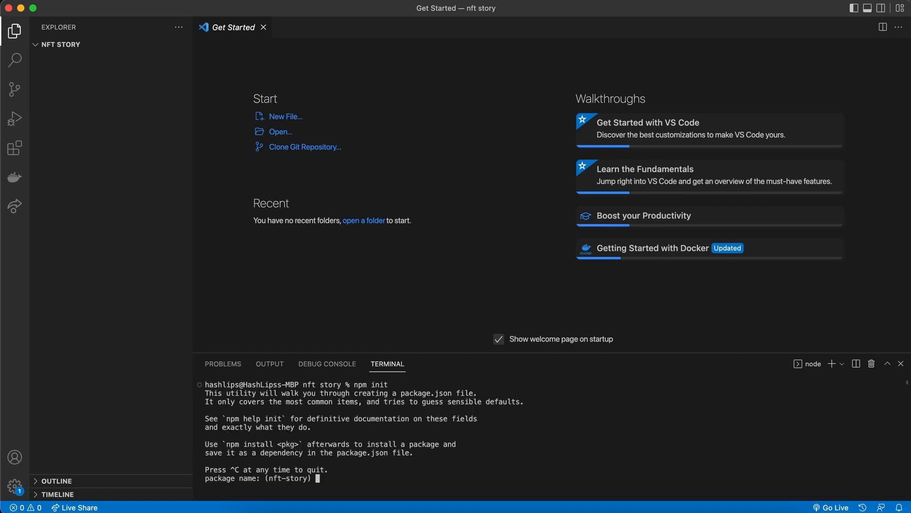
key("Return")
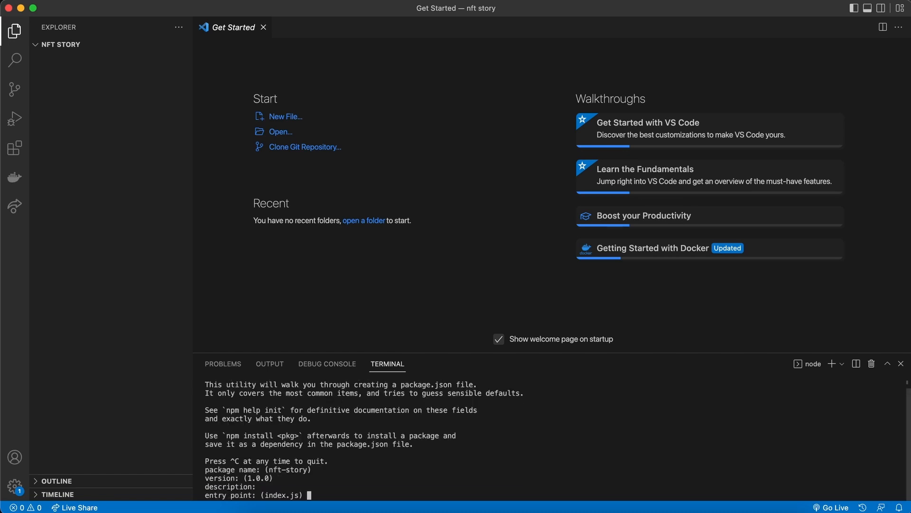
key("Return")
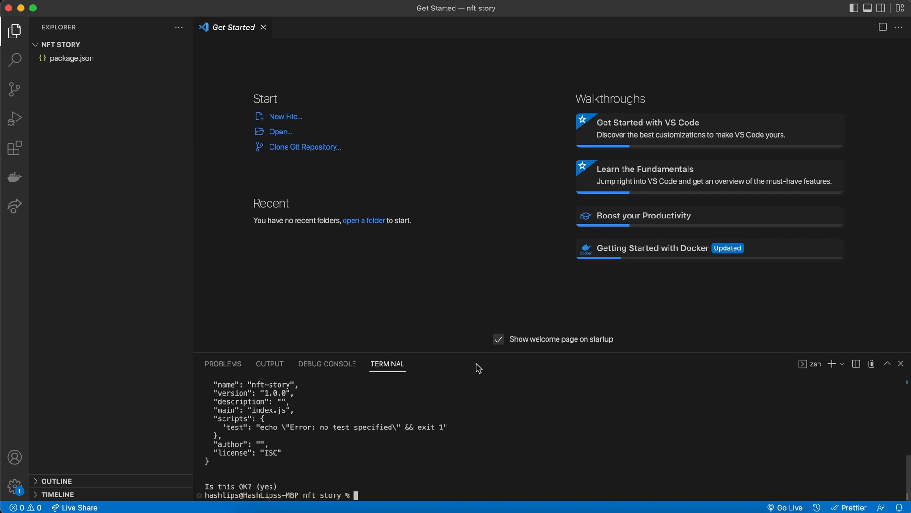
Step: Add dotenv, ethers and openai dependencies to package.json and run npm install
left_click(72, 57)
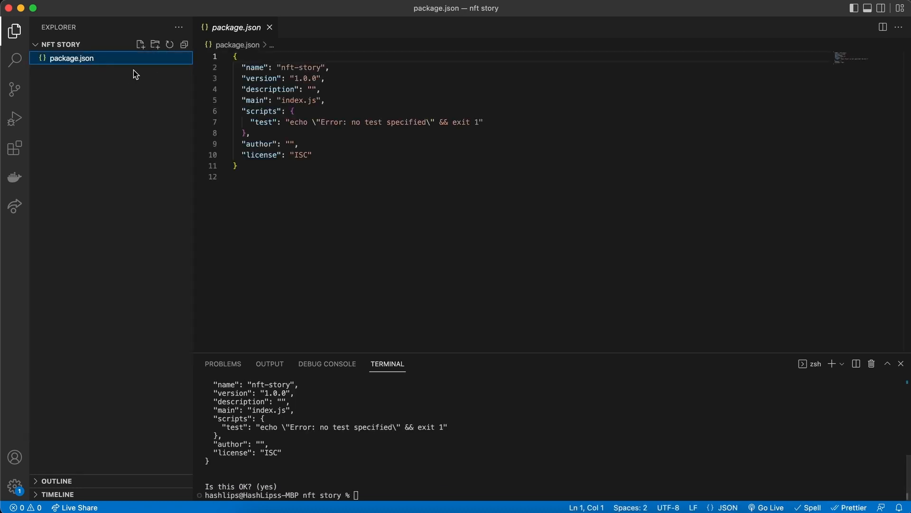
left_click(312, 163)
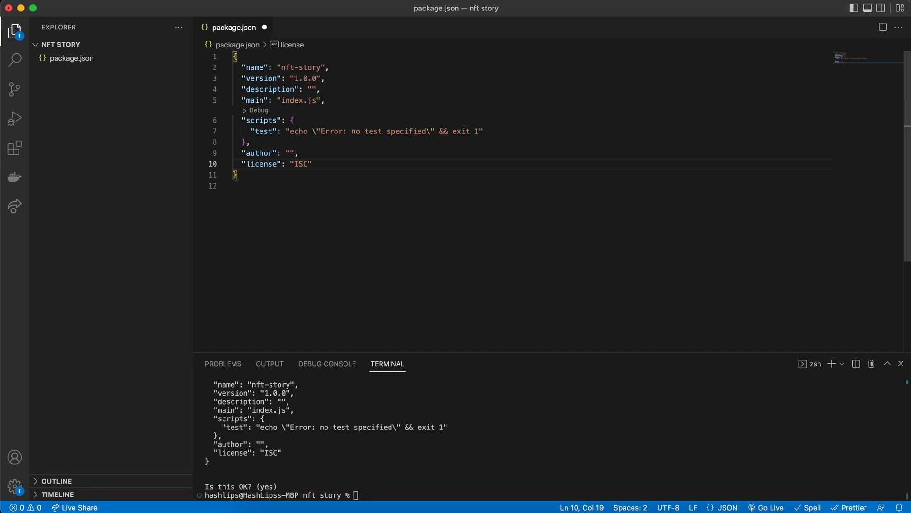
key("enter")
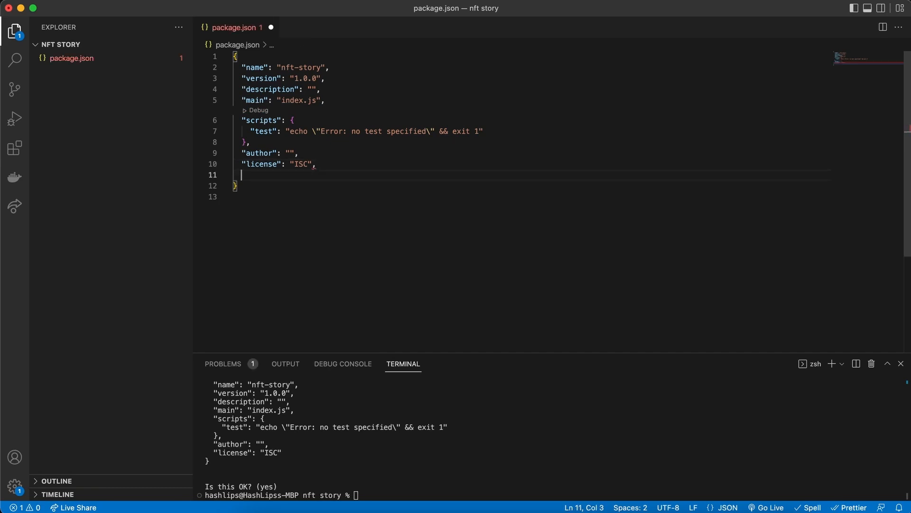
type("\"dependencies\": {")
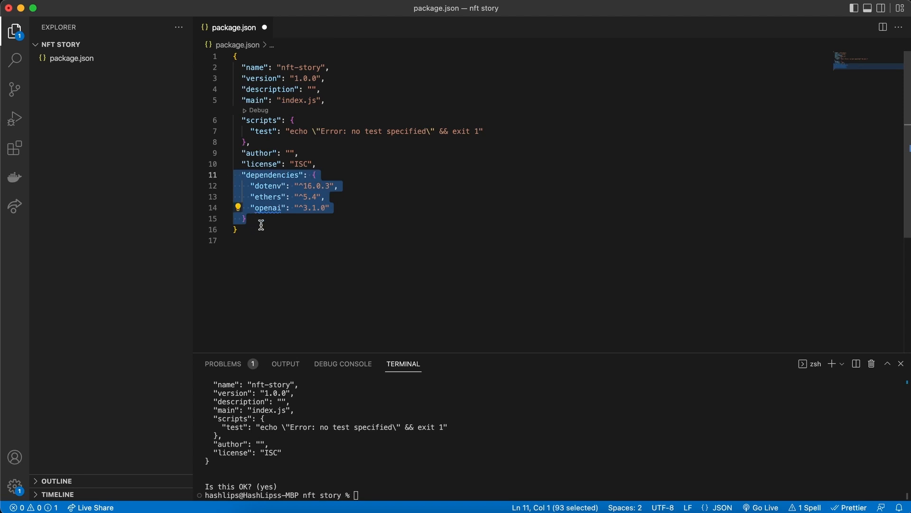
left_click(236, 230)
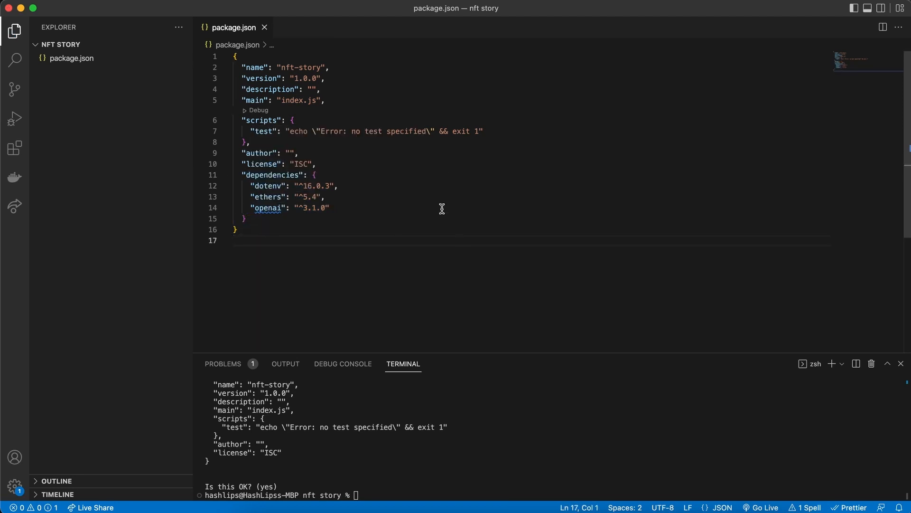
type("n")
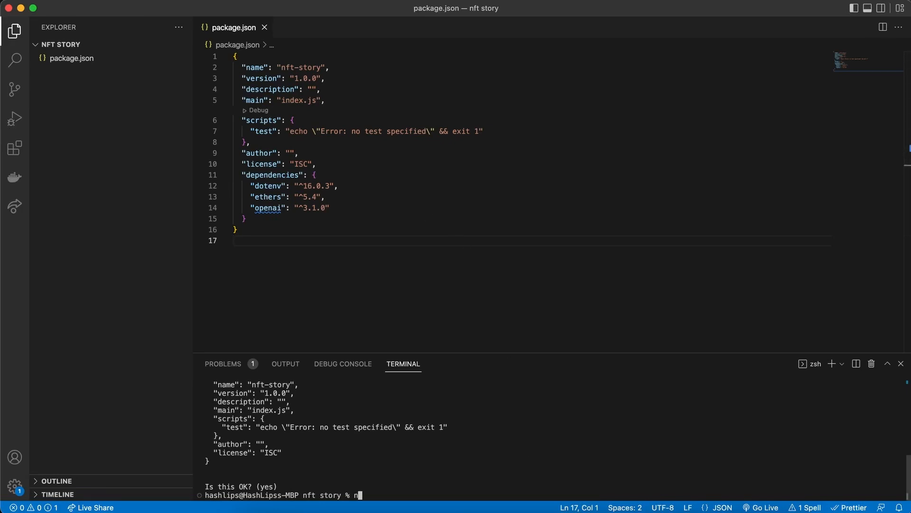
type("pm install")
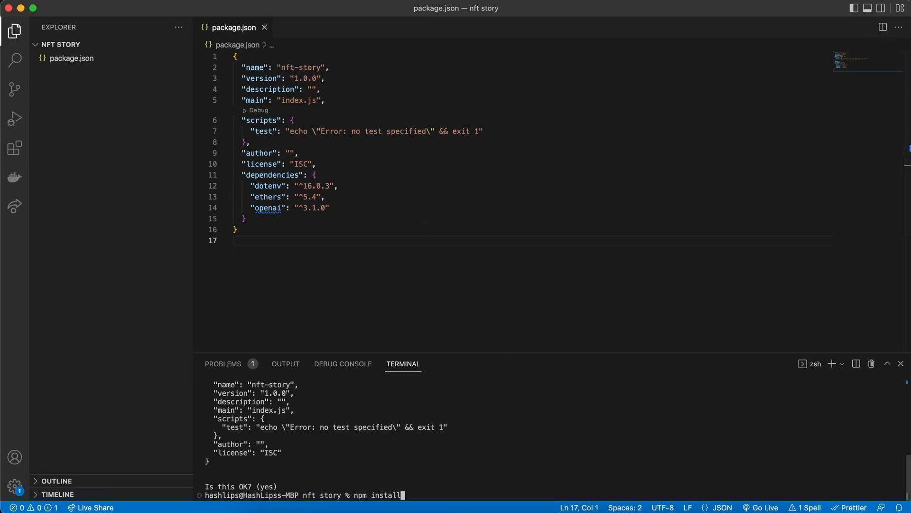
key("Return")
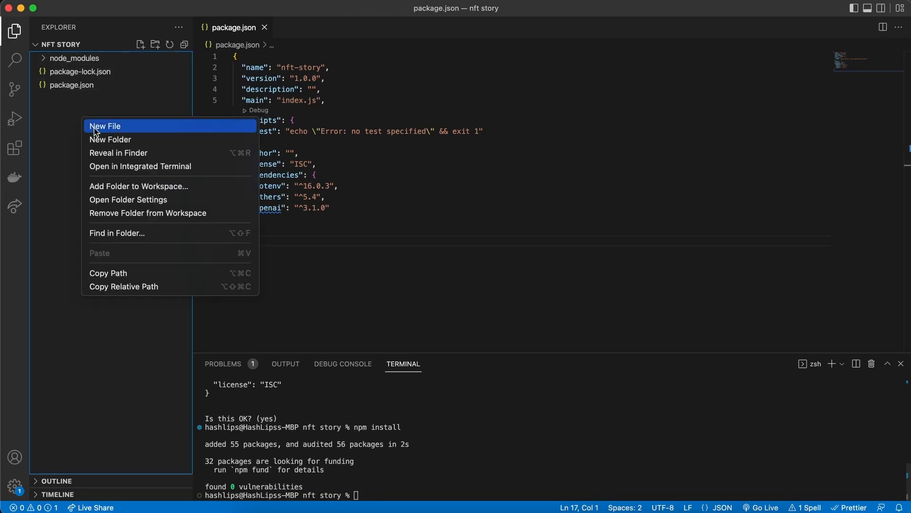
Step: Create a .env file holding a blank QN_ENDPOINT entry
left_click(105, 126)
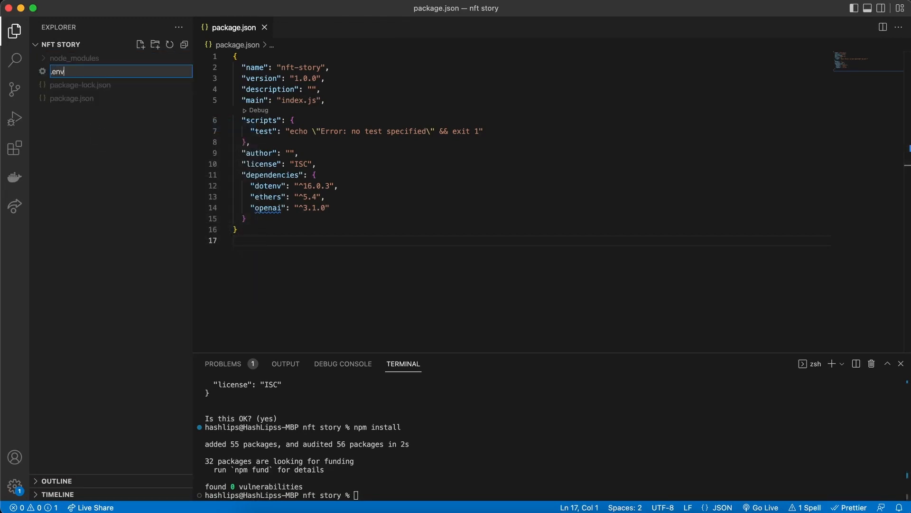
key("Return")
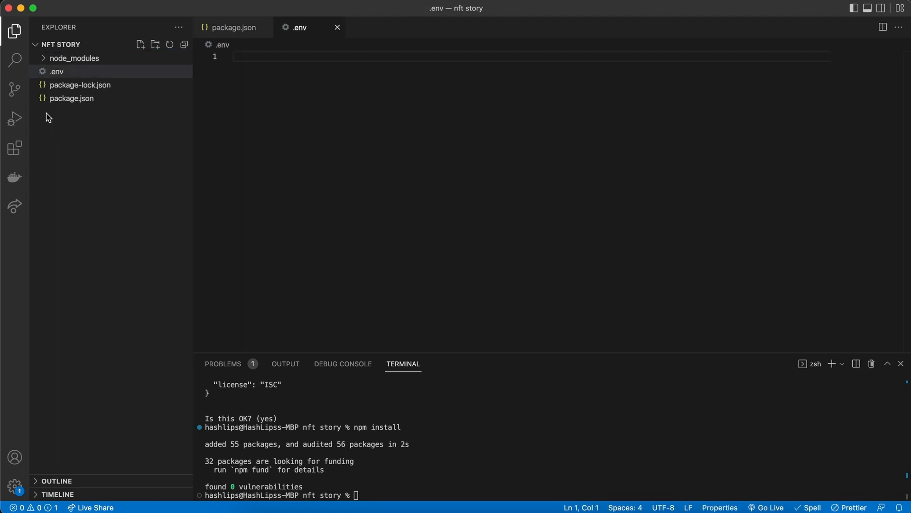
mouse_move(74, 120)
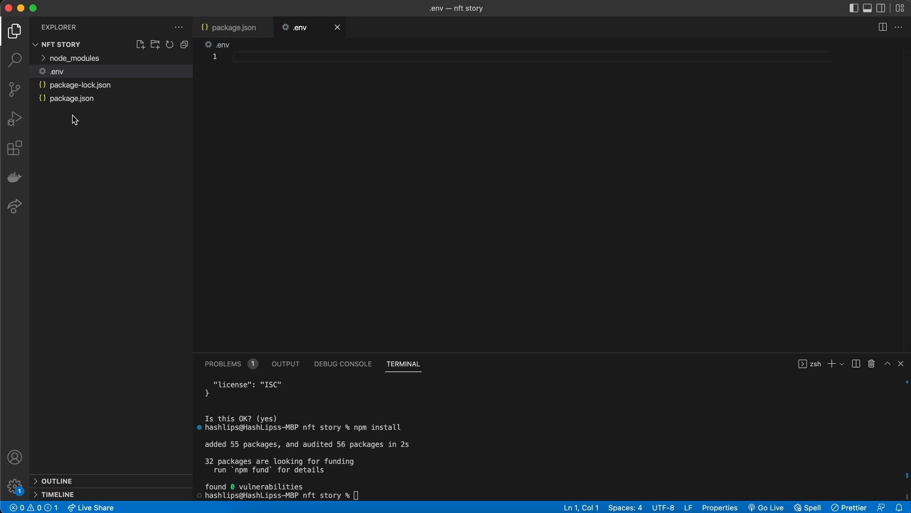
mouse_move(277, 77)
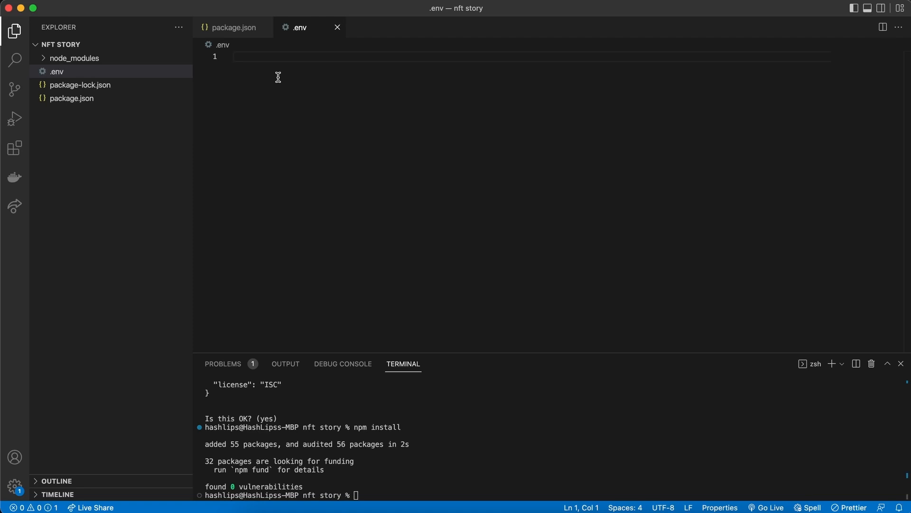
type("QN_ENDPOINT=")
type("OPENAI_API_KEY=")
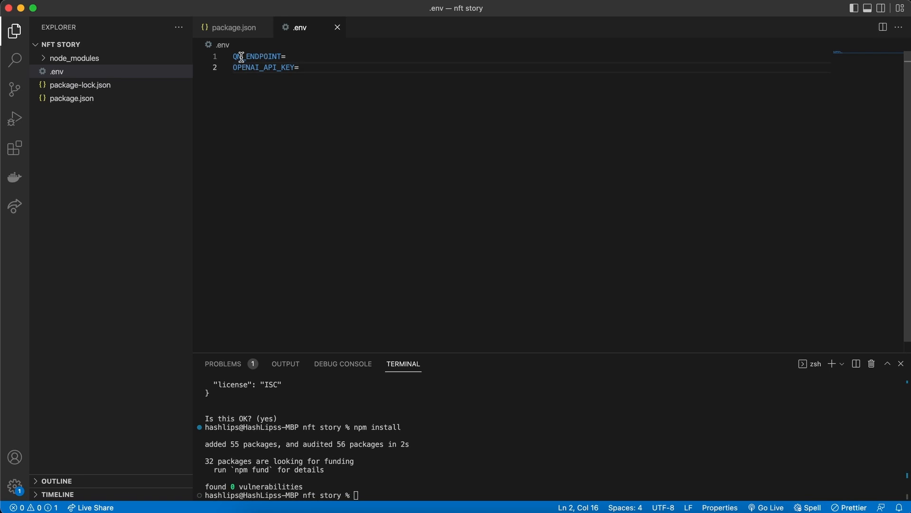
mouse_move(273, 69)
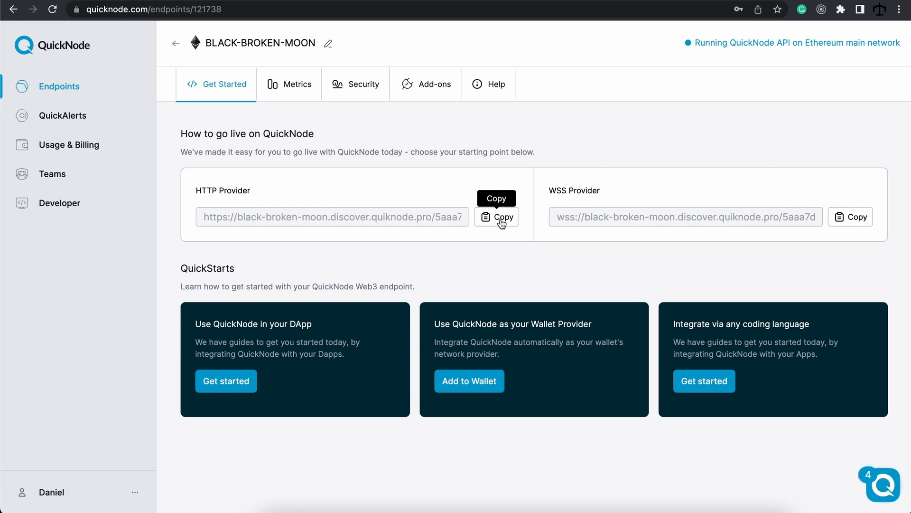
mouse_move(613, 127)
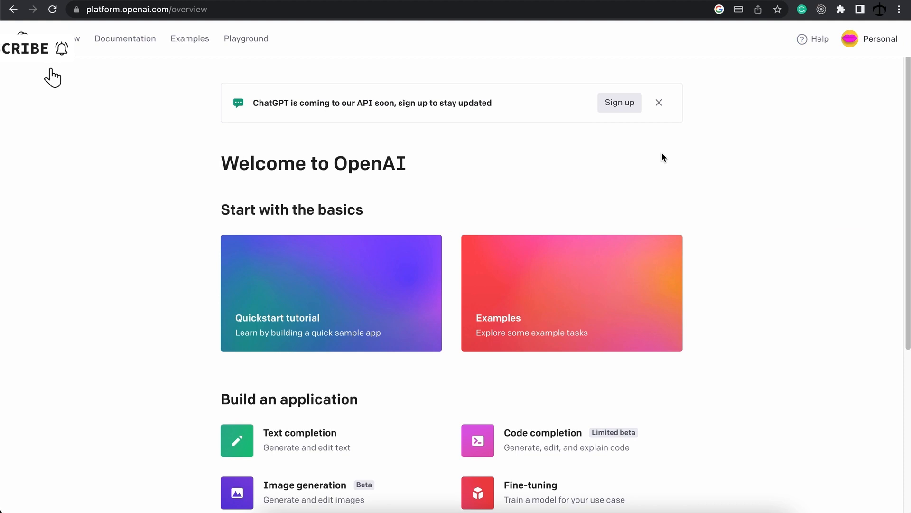
Step: From the account menu, go to the View API keys page
left_click(878, 39)
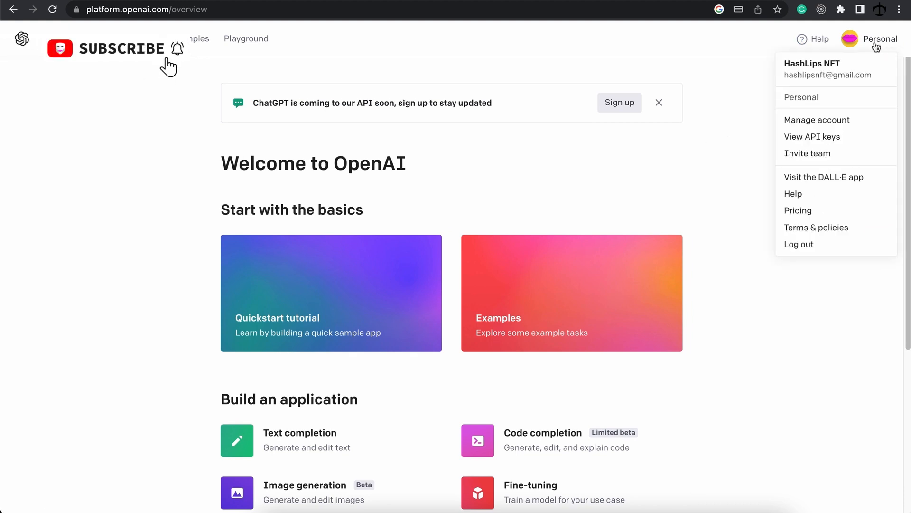
mouse_move(812, 136)
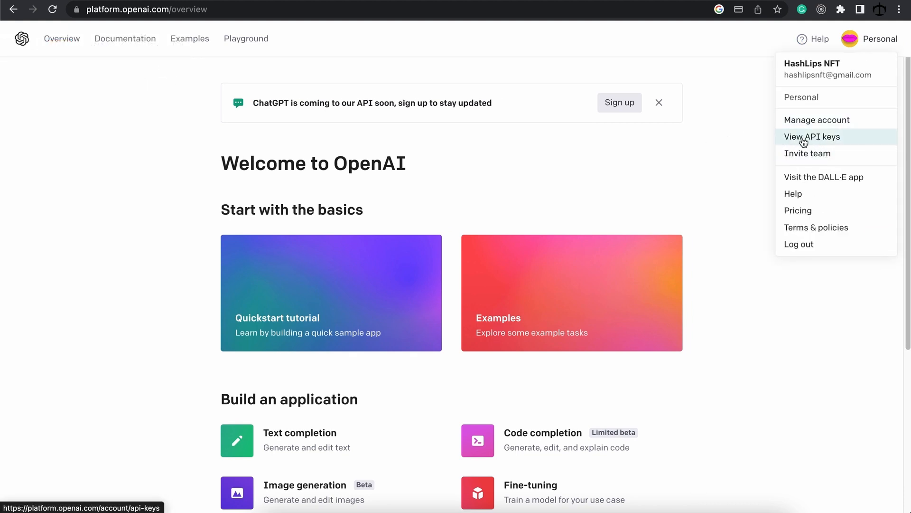
left_click(812, 136)
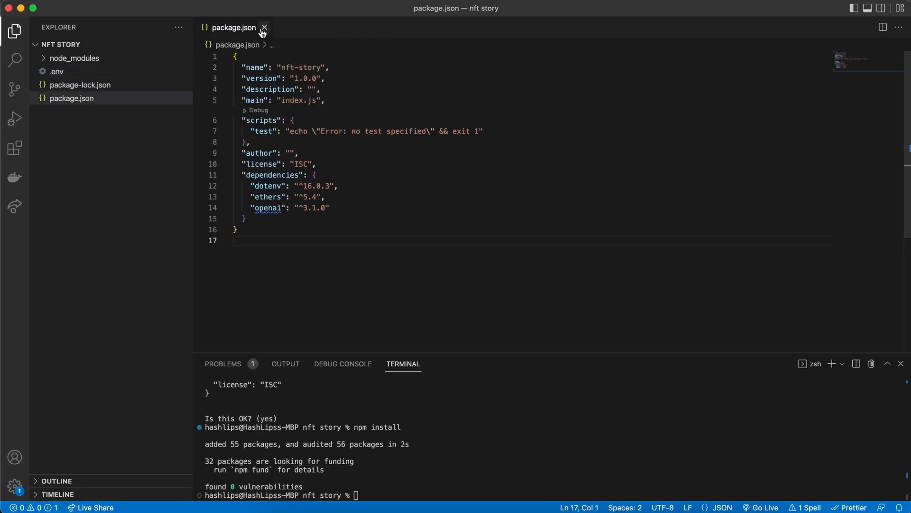
Step: Create index.js requiring dotenv, ethers and openai, then start an async main function
right_click(71, 98)
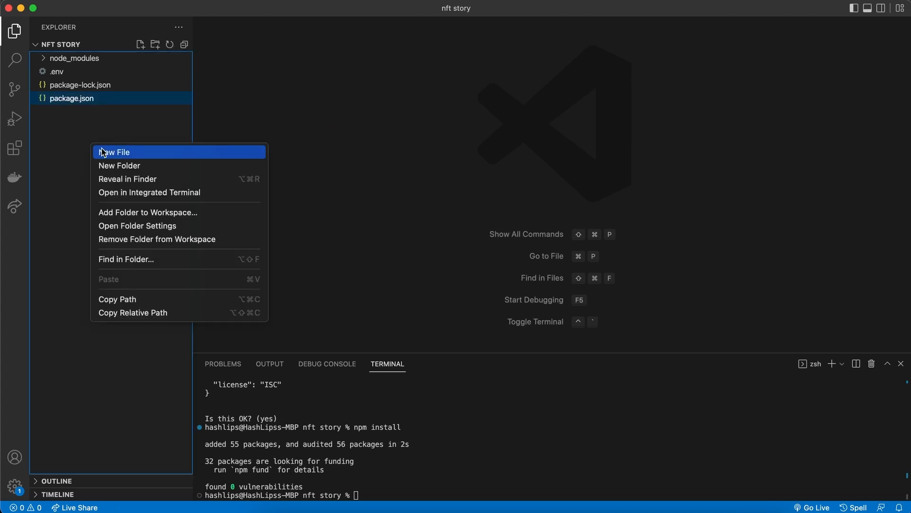
left_click(115, 152)
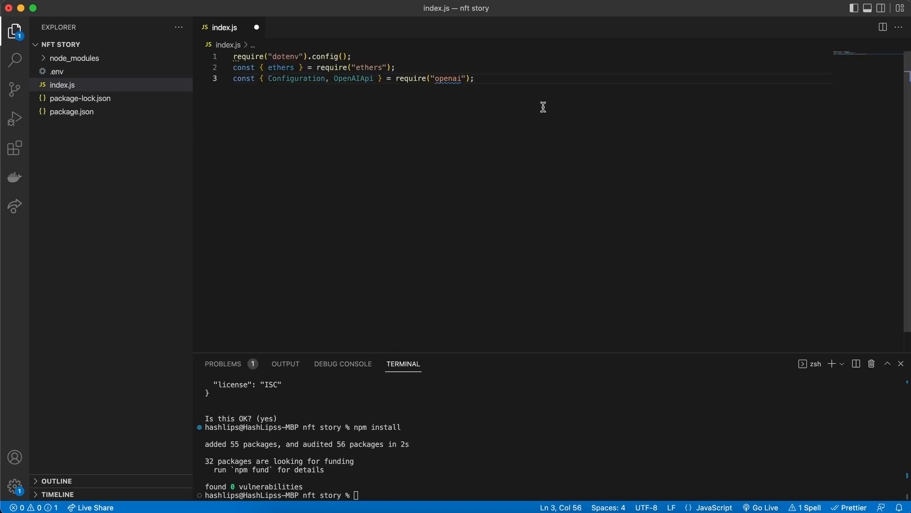
key("enter")
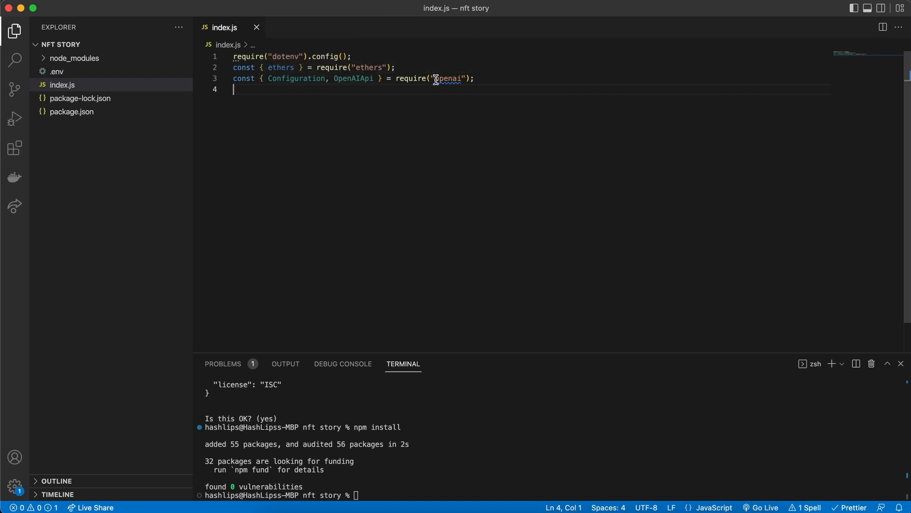
key("enter")
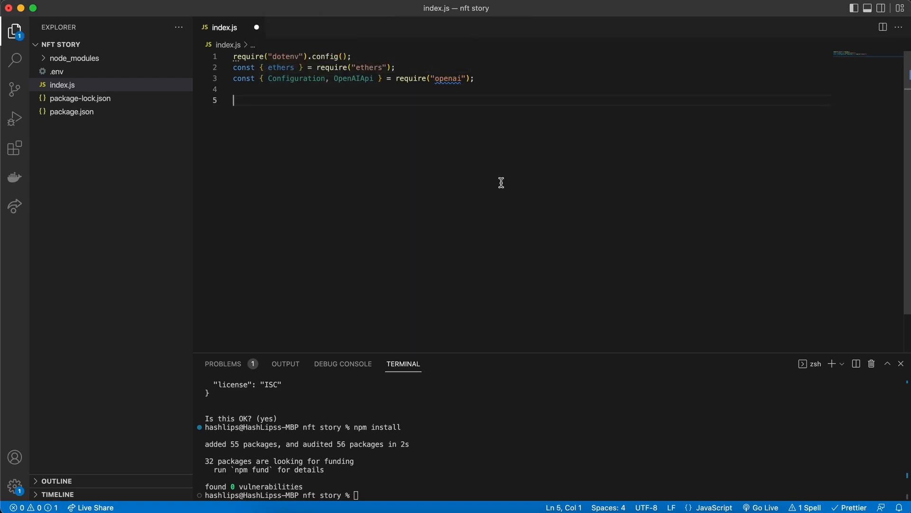
type("const main = async () => {")
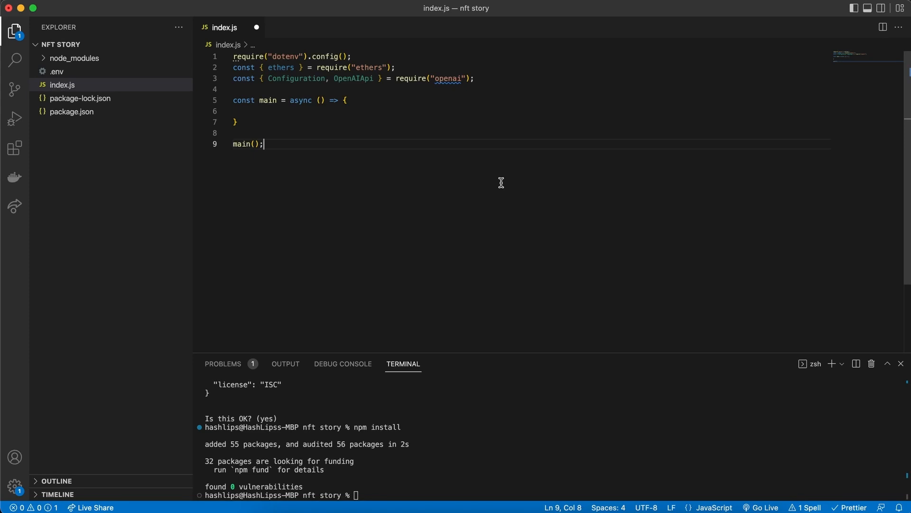
mouse_move(241, 148)
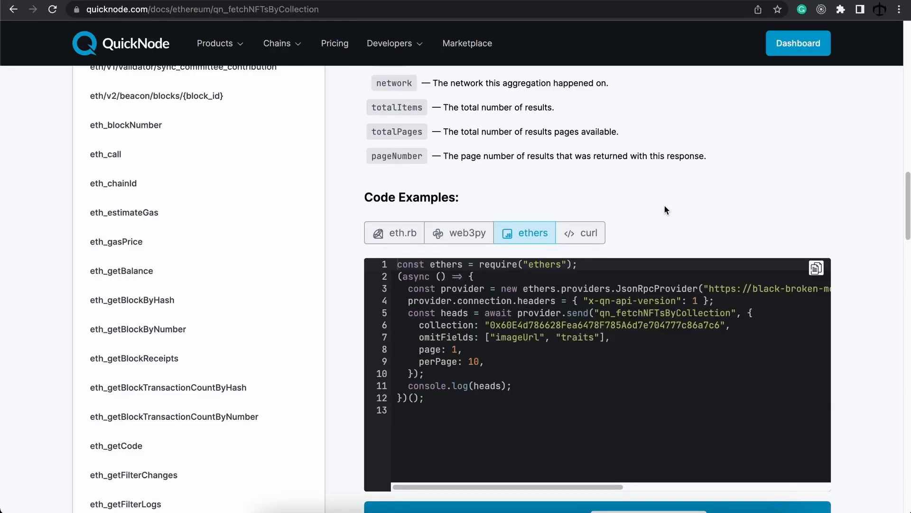
mouse_move(456, 349)
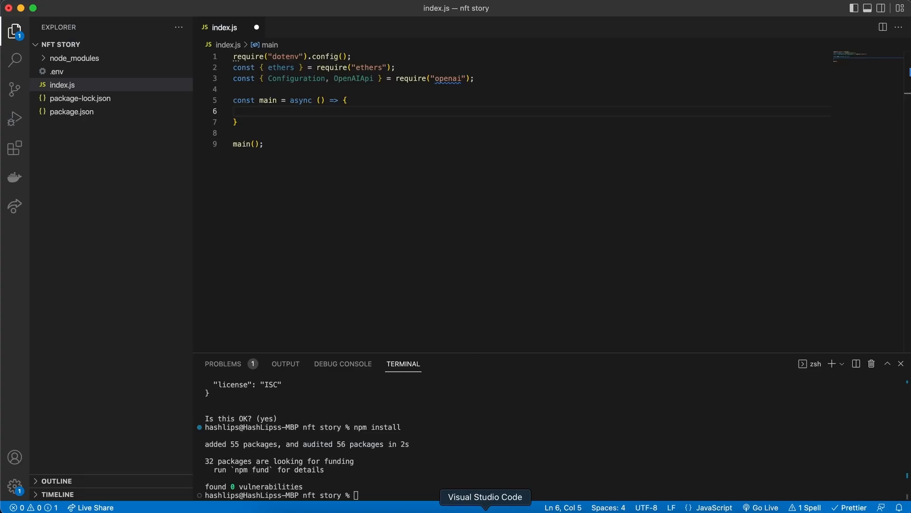
Step: Build a JsonRpcProvider from QN_ENDPOINT, send qn_fetchNFTsByCollection and log the data as JSON
type("const provider = new ethers.providers.JsonRpcProvider(")
type("process.env.QN_ENDPOINT")
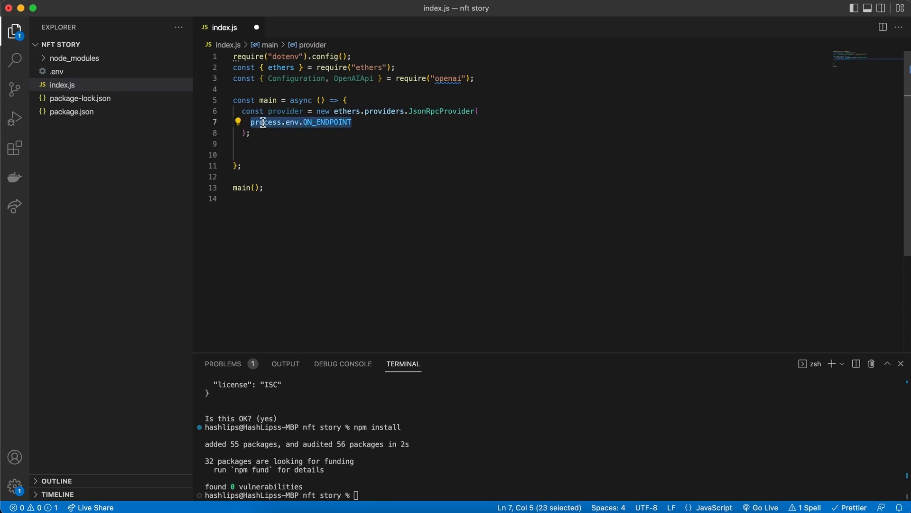
left_click(324, 140)
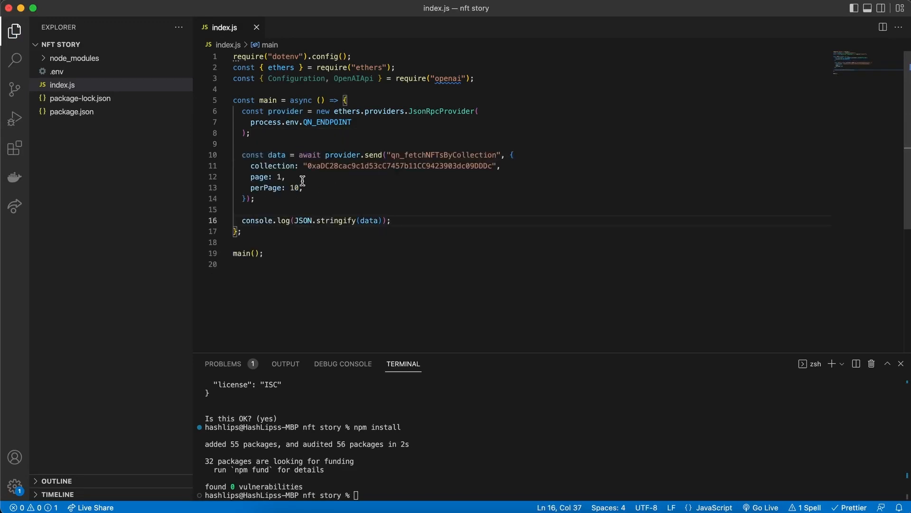
mouse_move(419, 151)
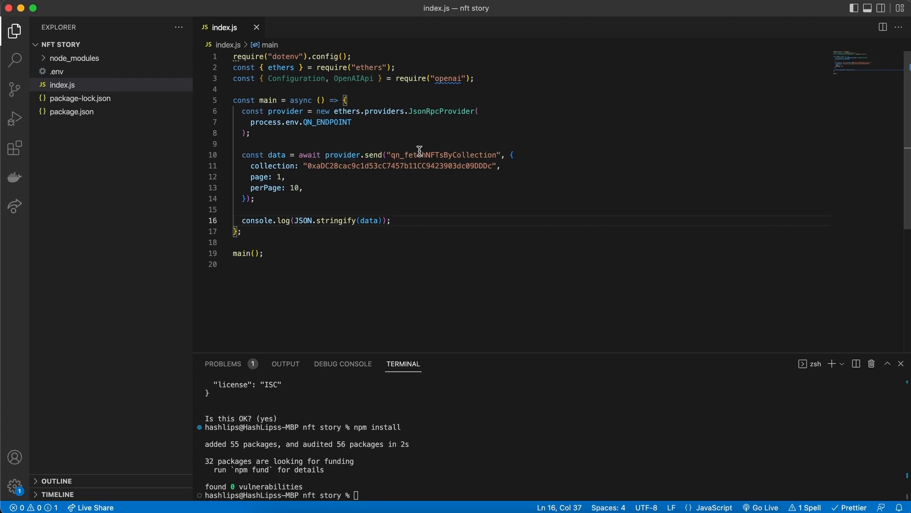
mouse_move(481, 153)
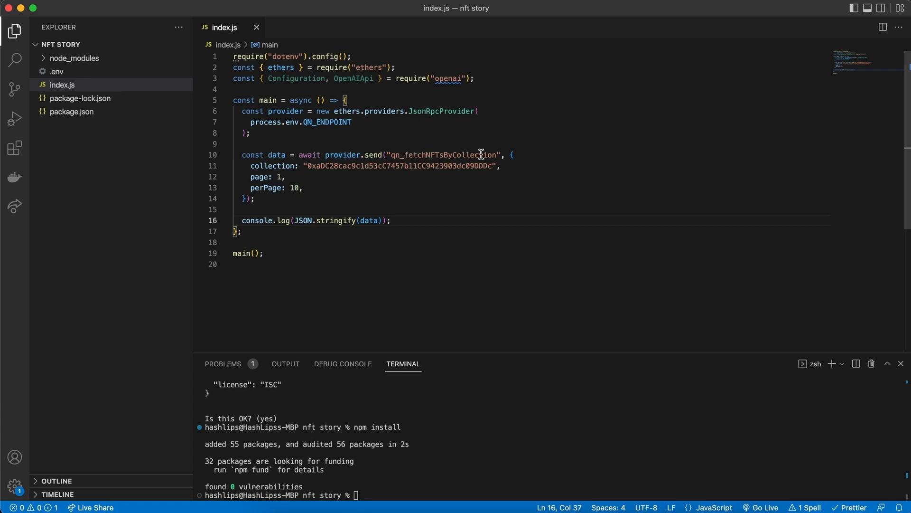
mouse_move(289, 185)
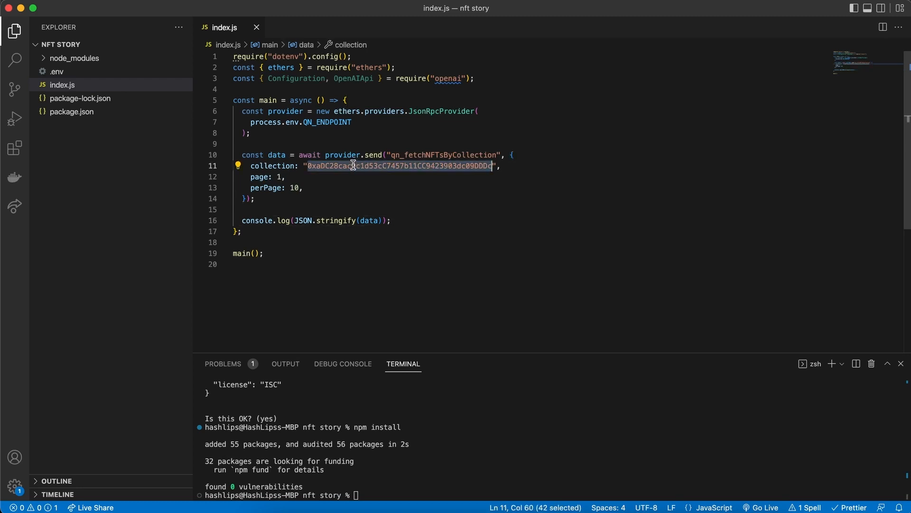
left_click(500, 165)
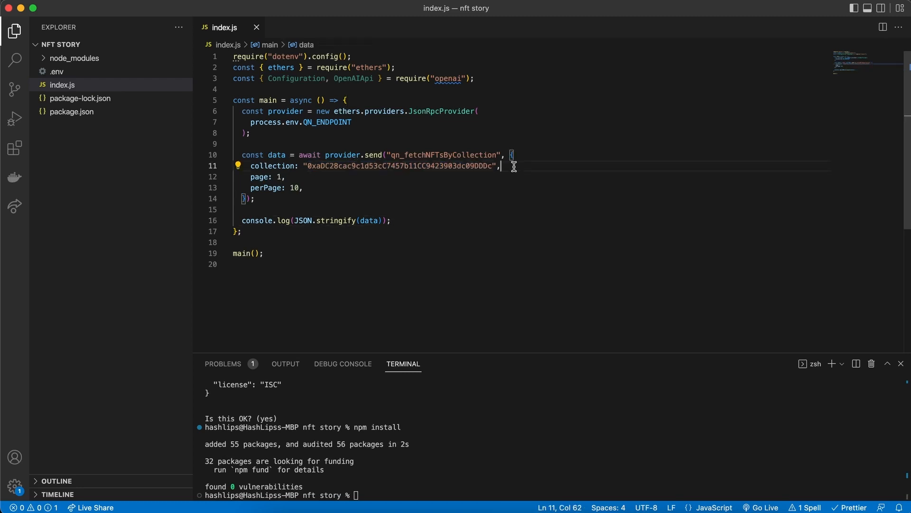
left_click(405, 220)
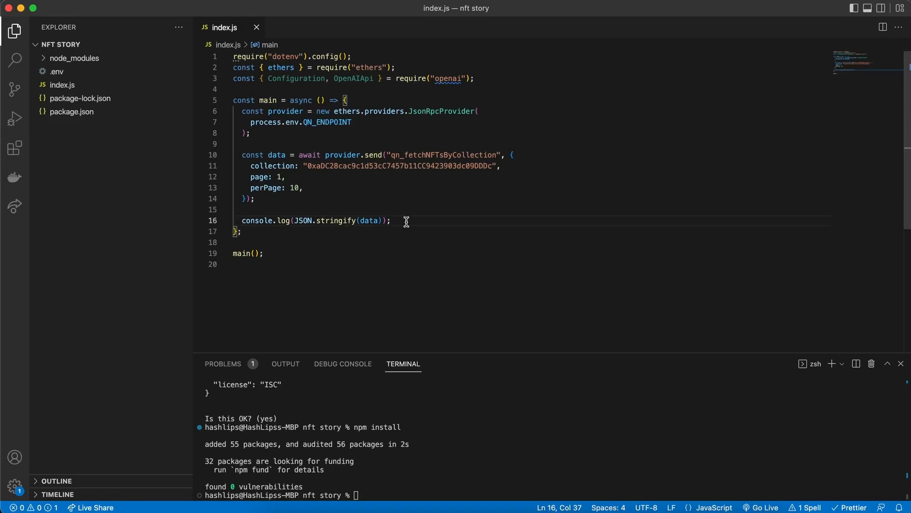
double_click(368, 220)
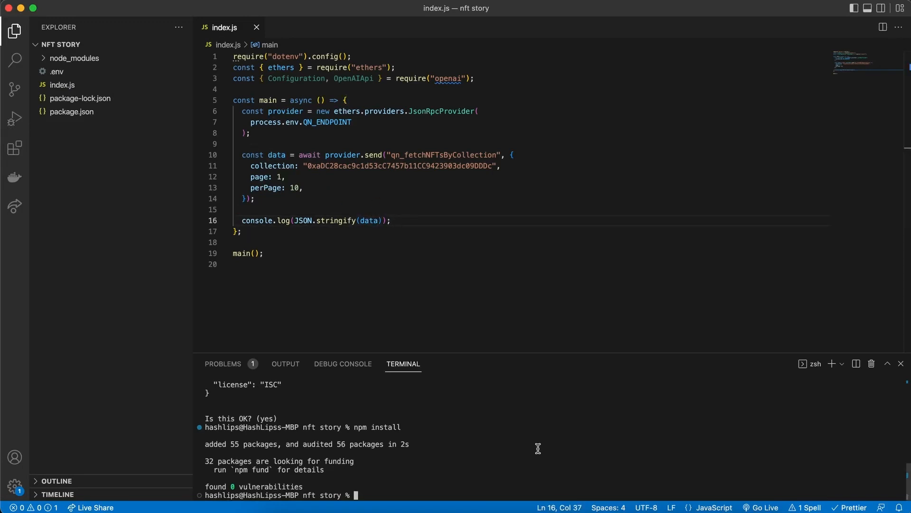
Step: Run node index.js so the terminal prints the Sketchy Ape Book Club token data
type("node index.js")
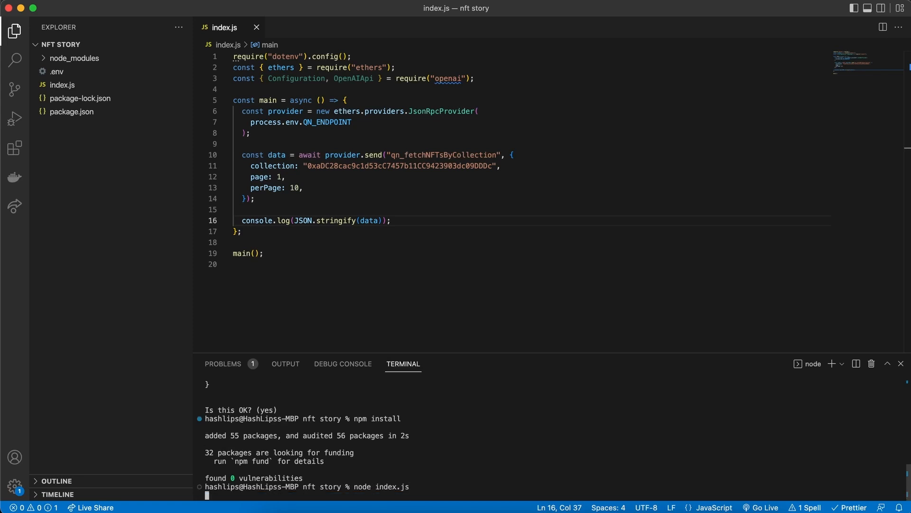
key("Return")
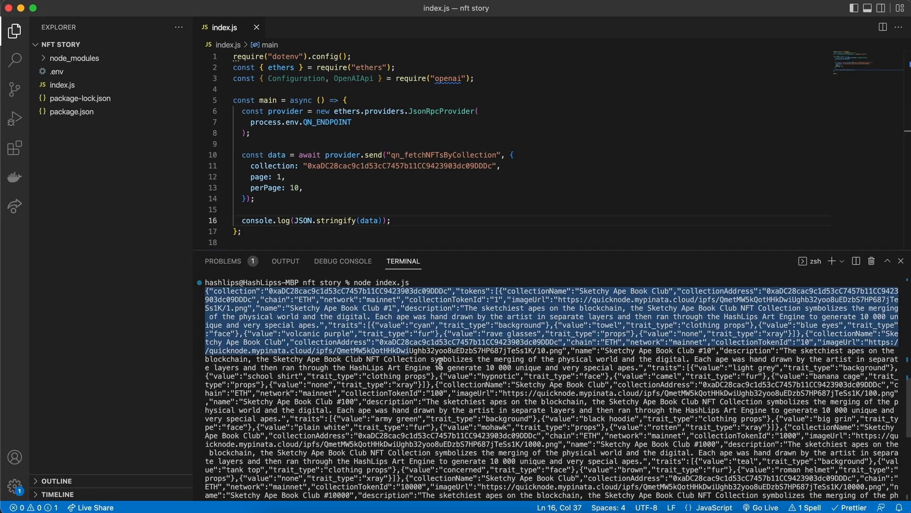
scroll("down", 3)
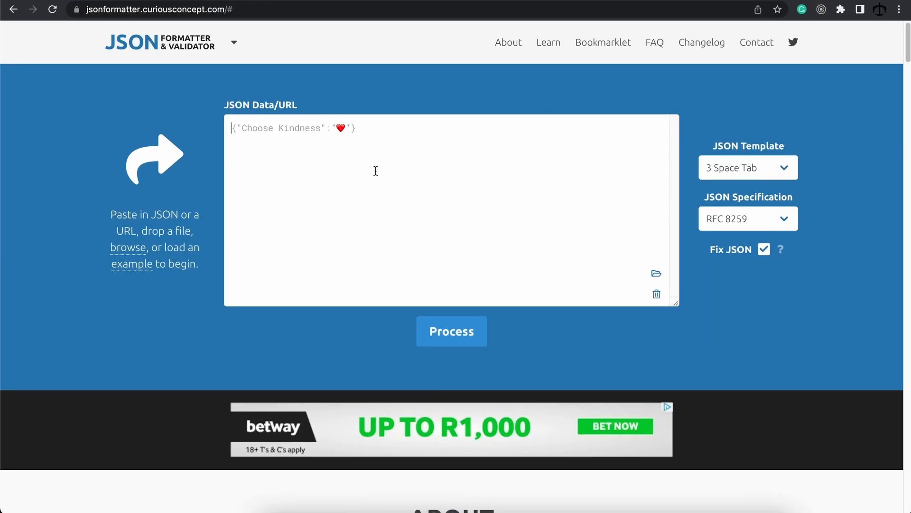
Step: Process the pasted NFT output into formatted JSON and toggle the first token's entry
left_click(451, 330)
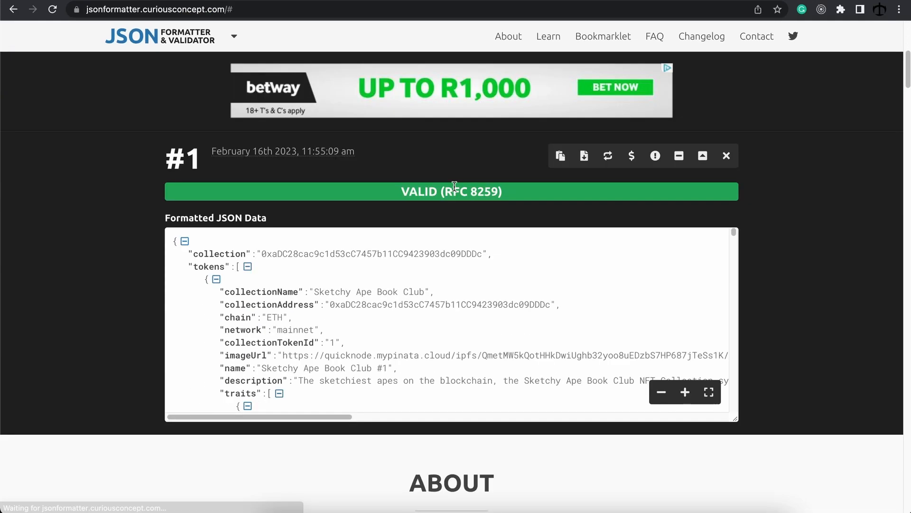
scroll("down", 3)
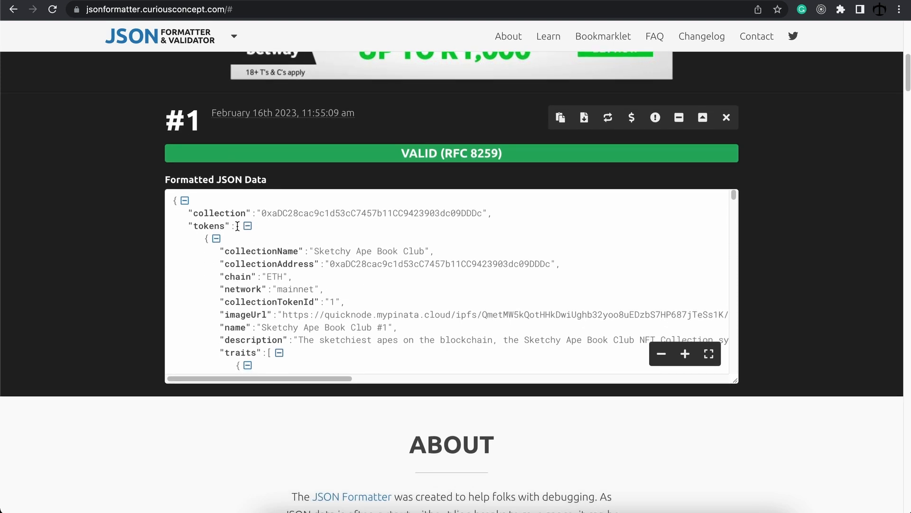
left_click(217, 239)
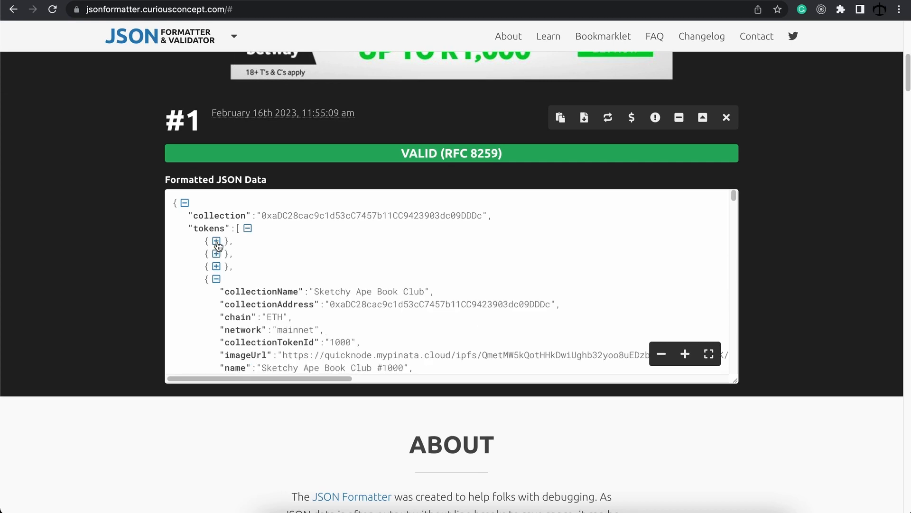
left_click(218, 242)
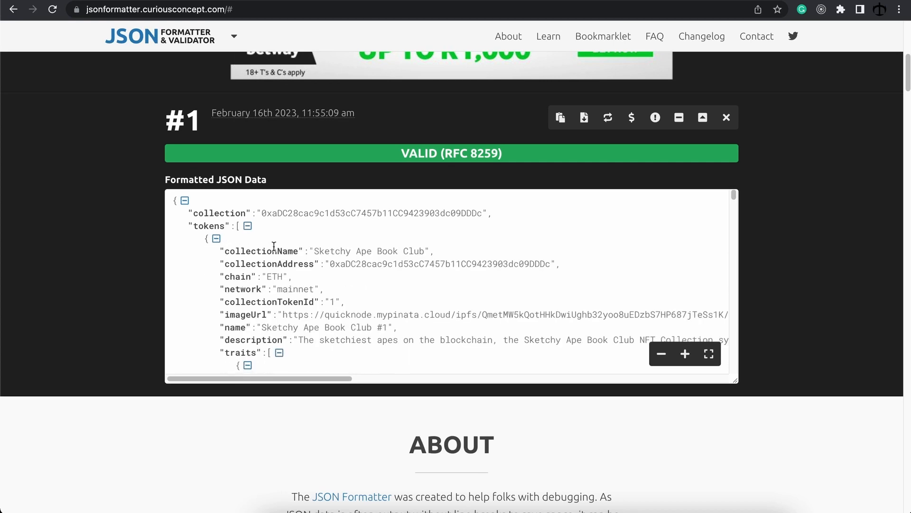
Step: Browse the first token's image URL and traits in the formatted data
scroll("down", 3)
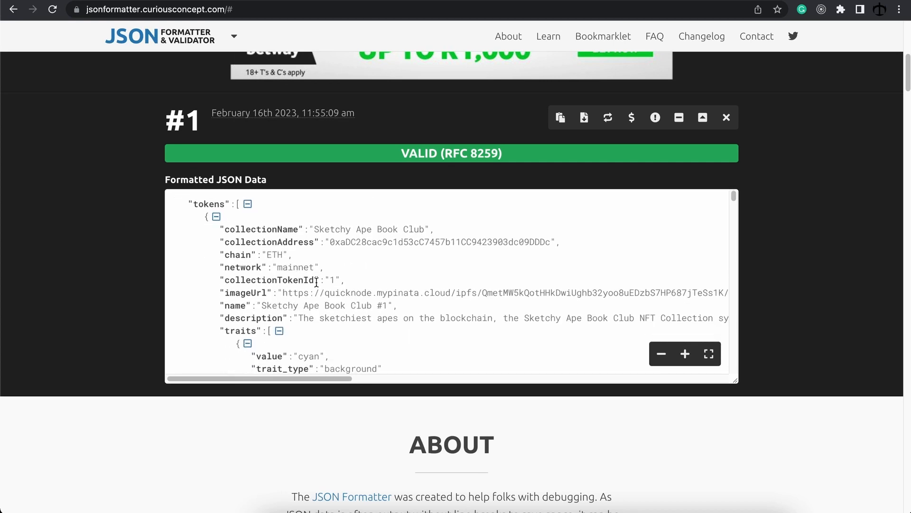
left_click(247, 203)
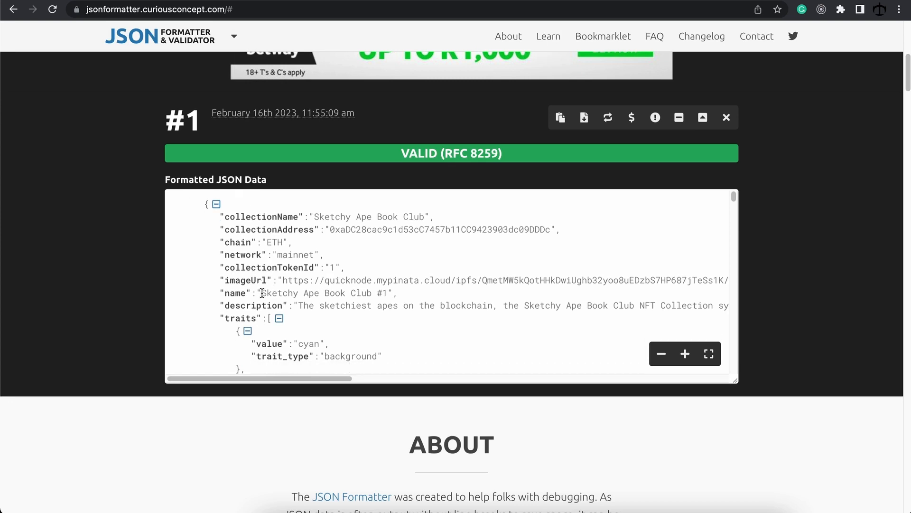
scroll("down", 3)
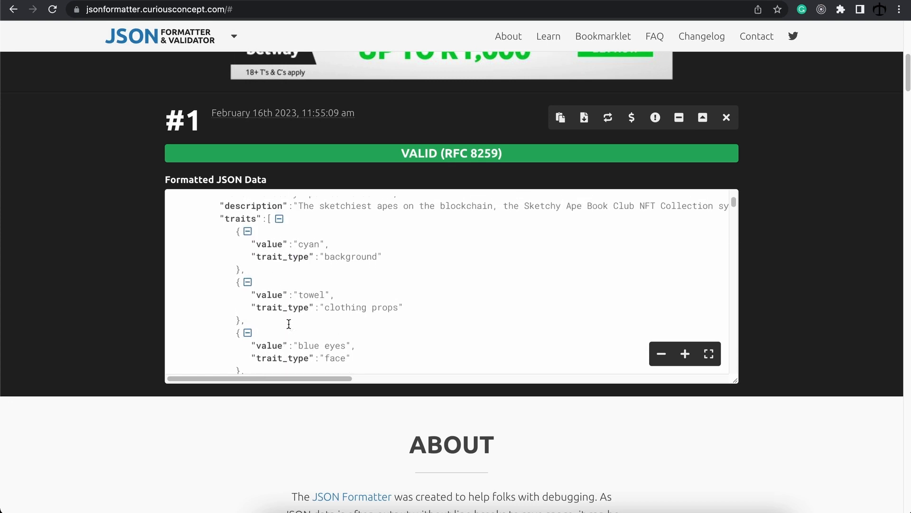
scroll("up", 3)
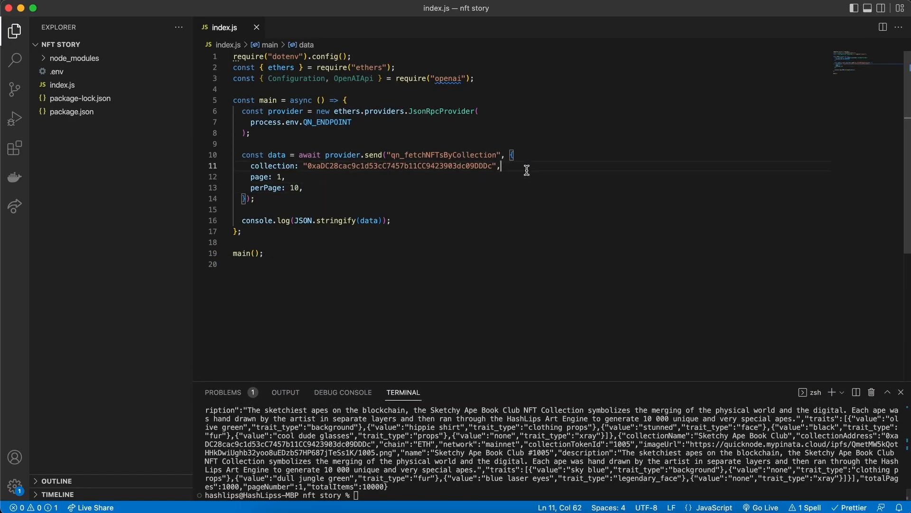
Step: Add tokens: ["20"] to the qn_fetchNFTsByCollection options after the collection address
type("tokens: [\"20\"],")
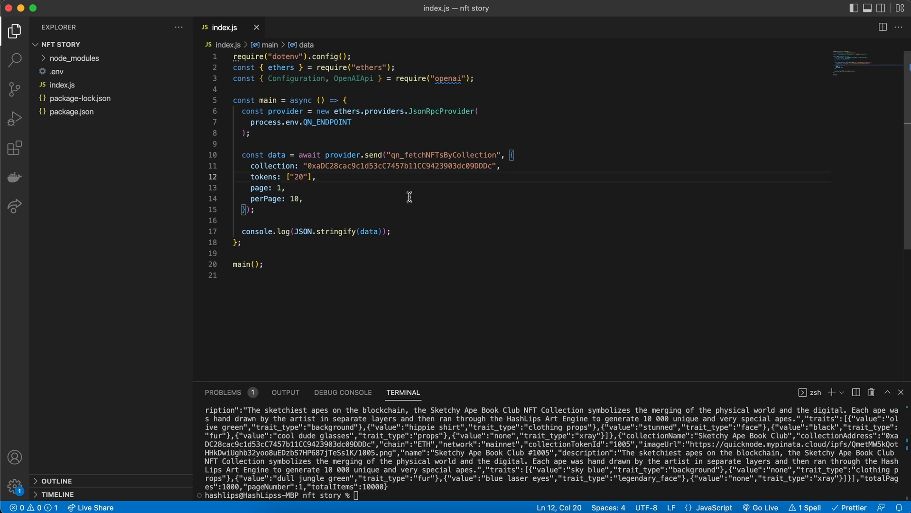
mouse_move(290, 179)
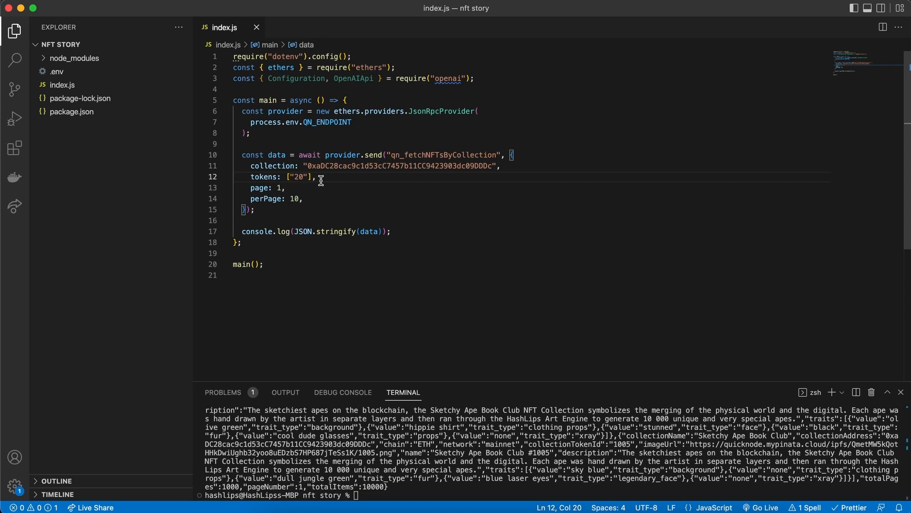
mouse_move(333, 179)
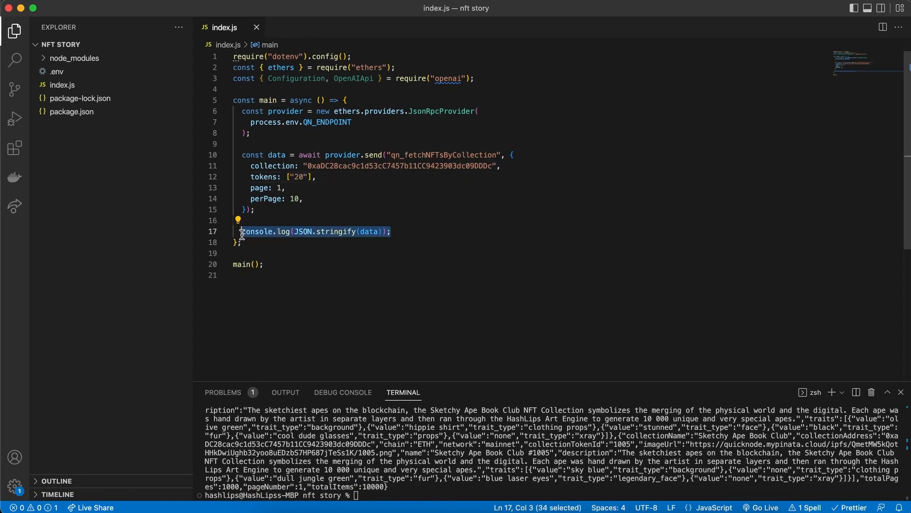
Step: Extract data.tokens[0].imageUrl and traits as JSON strings and log each separately
type("const image = JSON.stringify(data.tokens[0].imageUrl);")
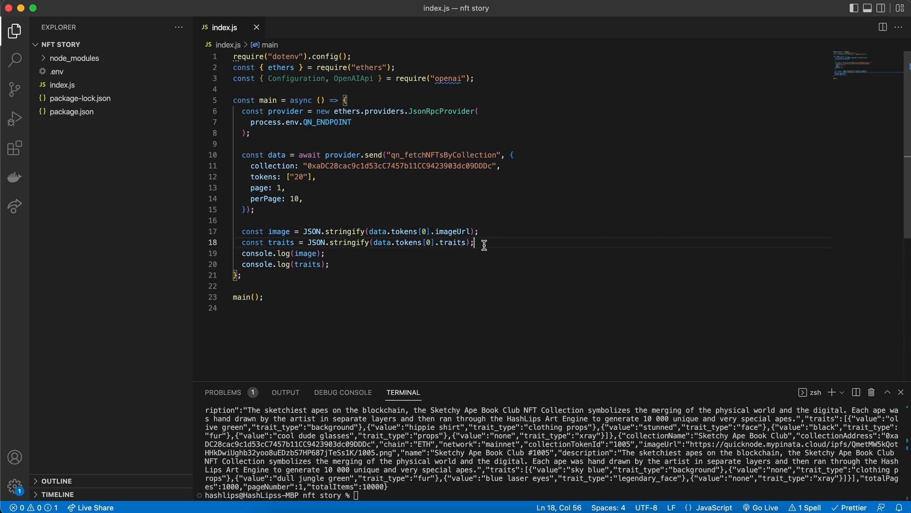
key("enter")
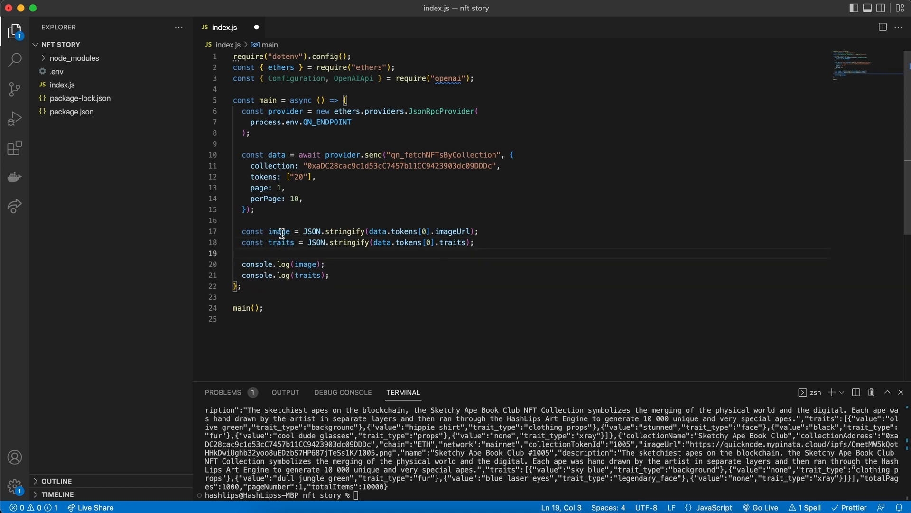
mouse_move(373, 231)
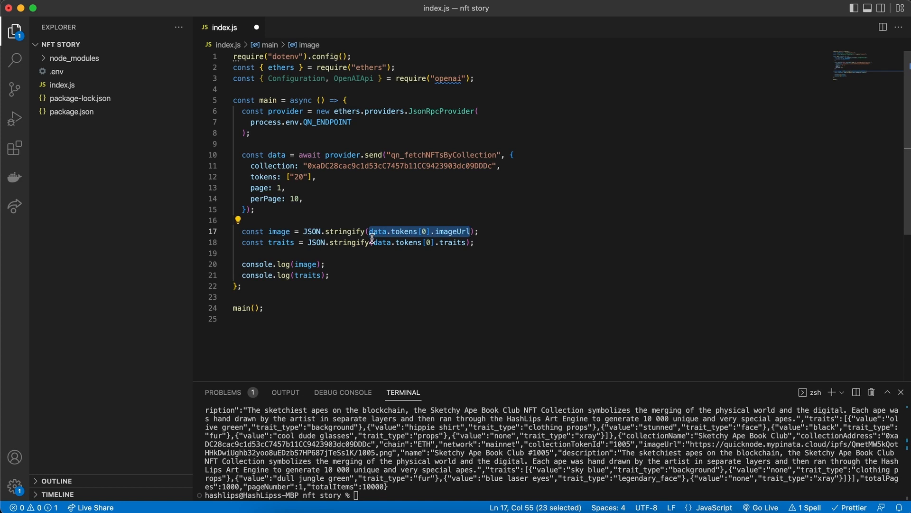
left_click(429, 242)
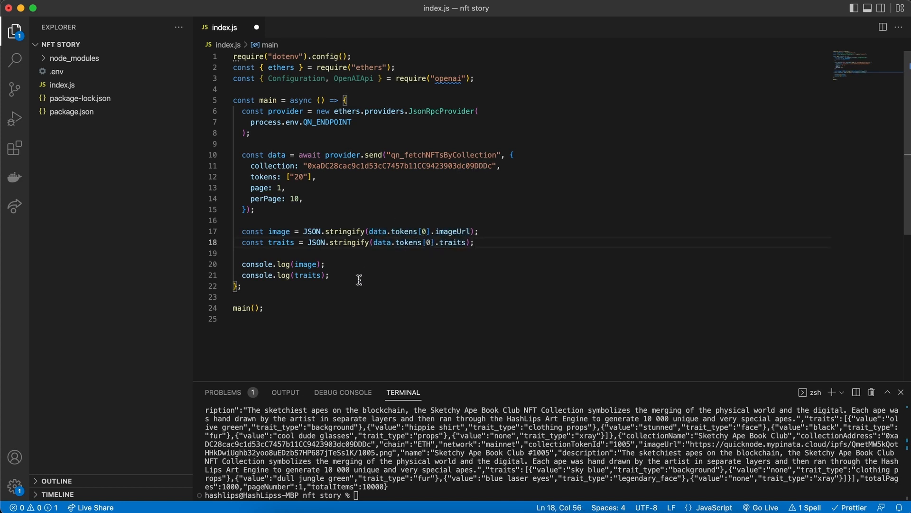
type("node index.js")
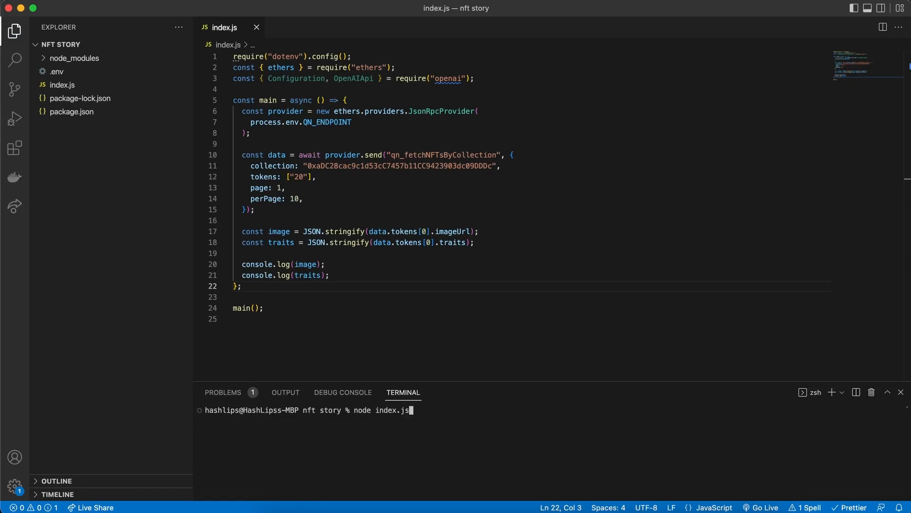
Step: Run the script to print token 20's image URL and traits, then open the image link externally
key("Return")
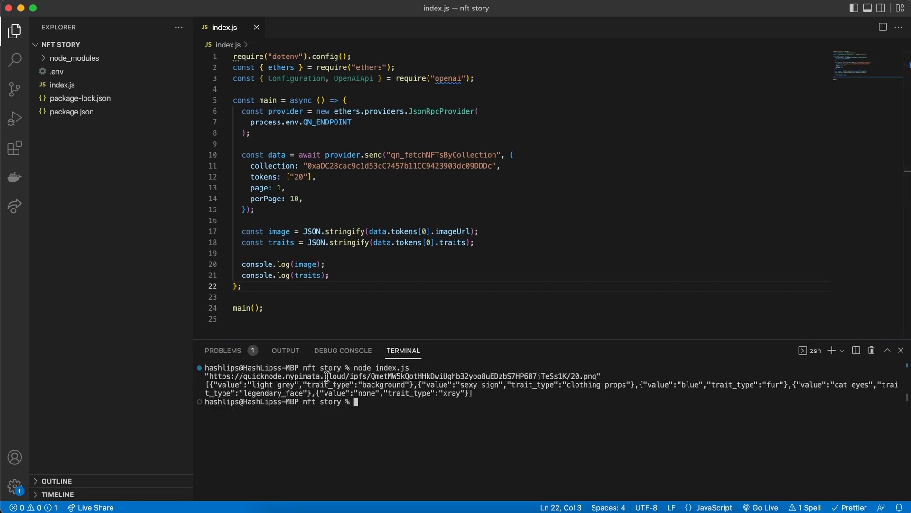
left_click(326, 376)
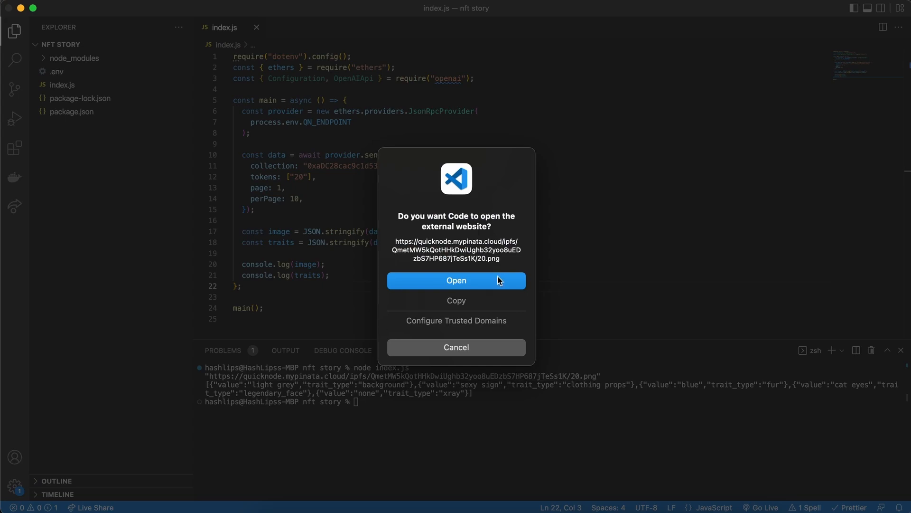
left_click(456, 280)
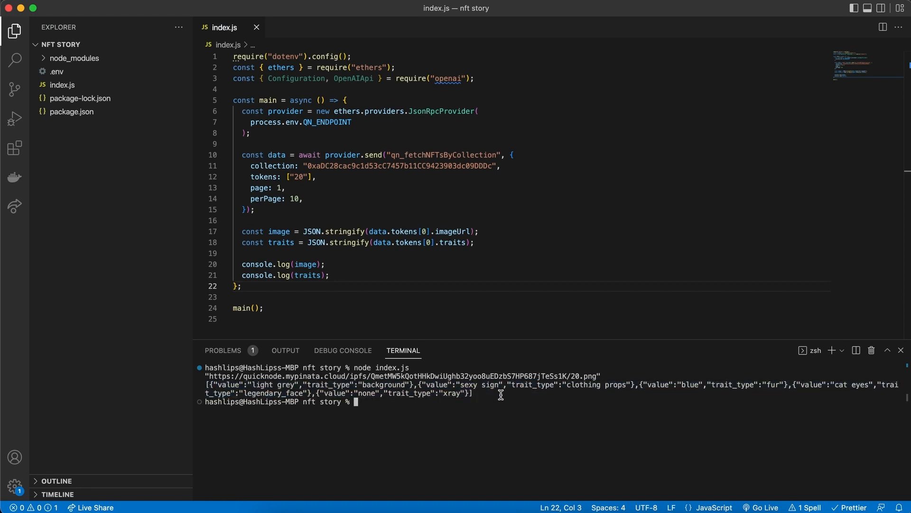
mouse_move(457, 395)
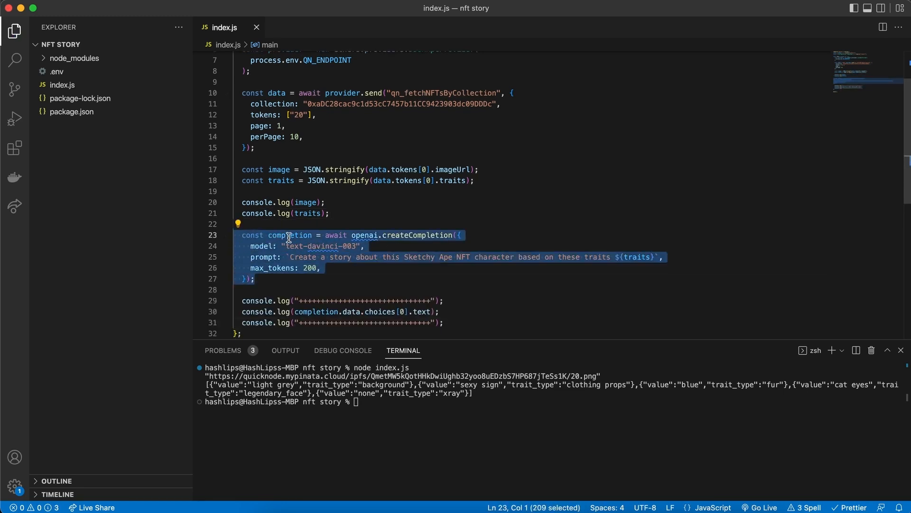
Step: Add openai.createCompletion with text-davinci-003, a ${traits} prompt, max_tokens 200, logging the story
left_click(263, 245)
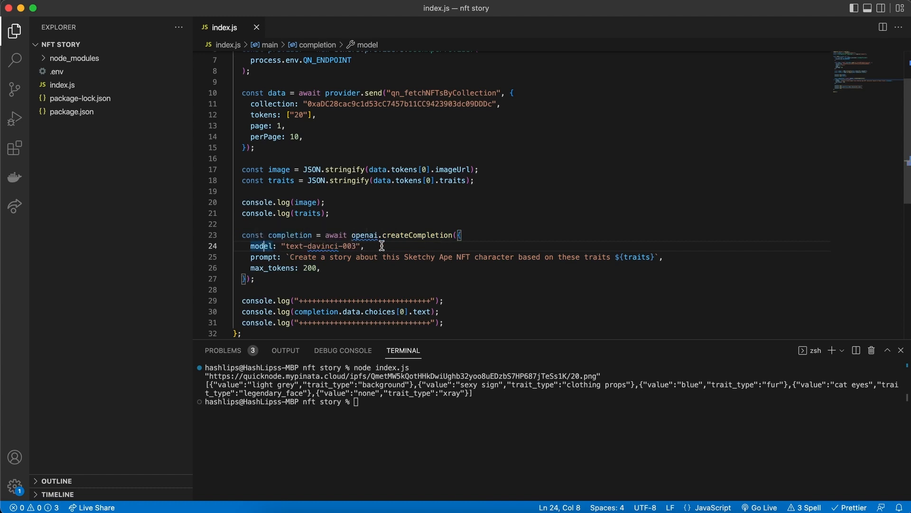
mouse_move(268, 271)
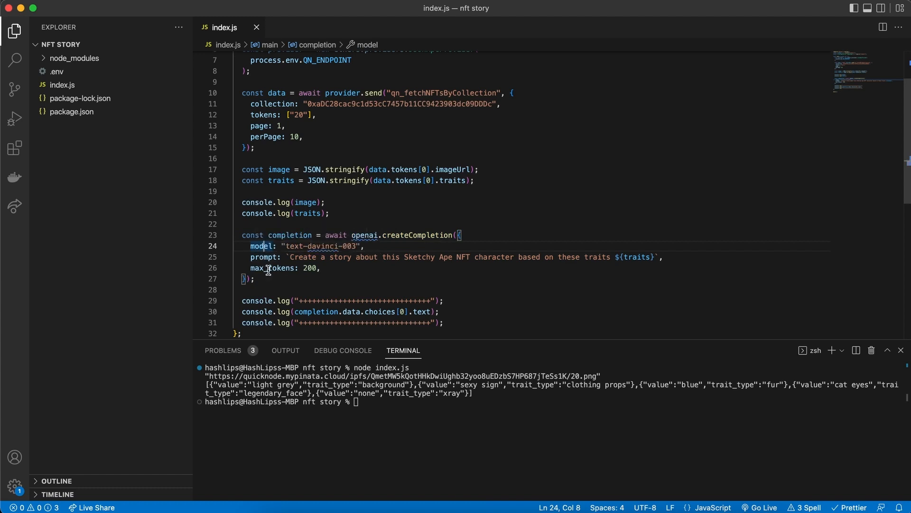
left_click(254, 278)
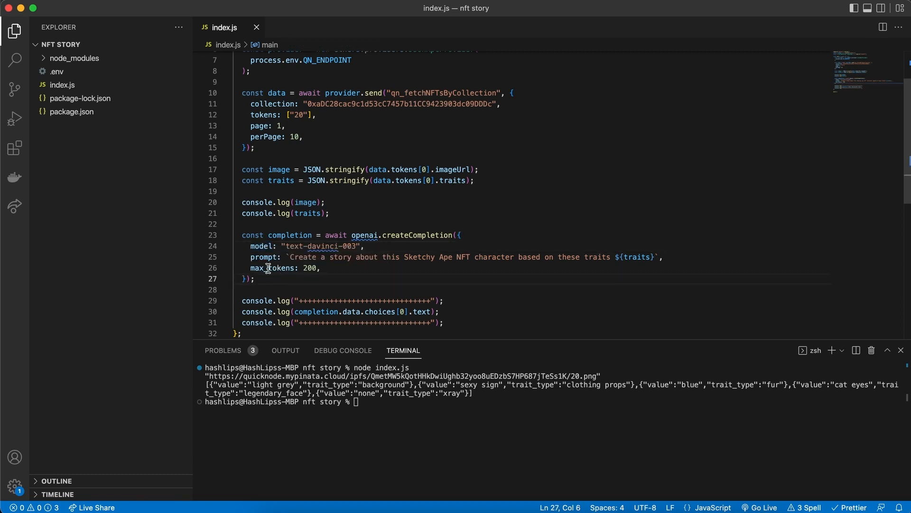
mouse_move(303, 279)
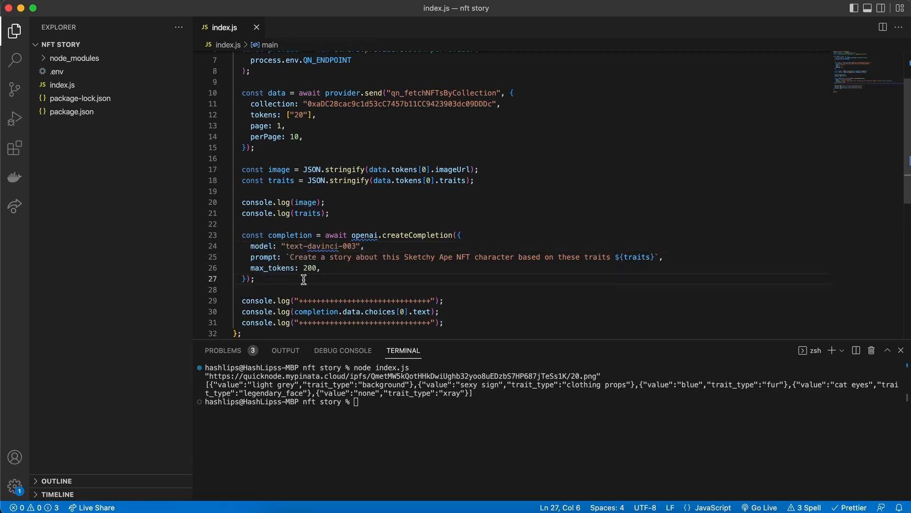
mouse_move(293, 269)
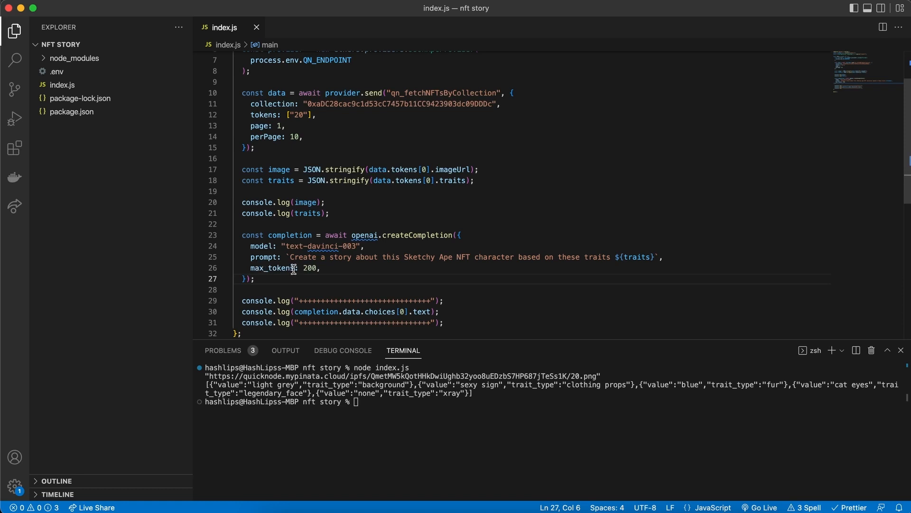
mouse_move(336, 279)
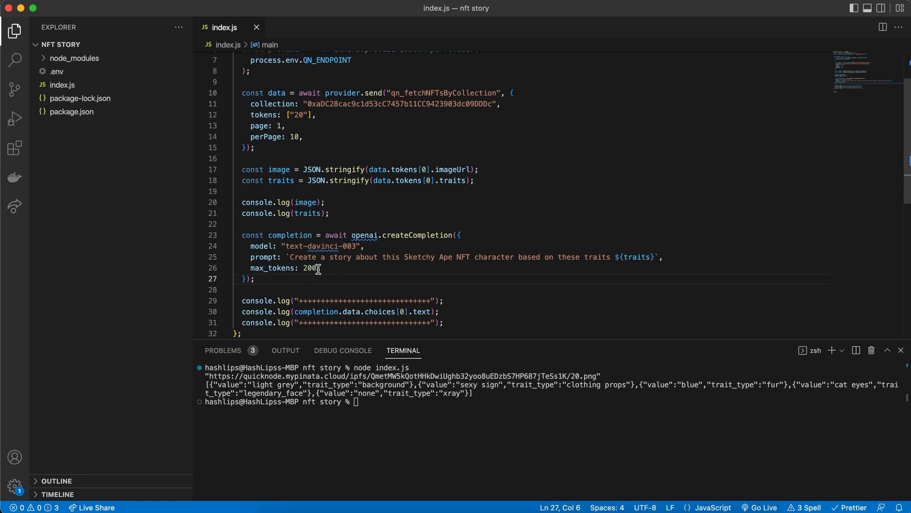
mouse_move(401, 266)
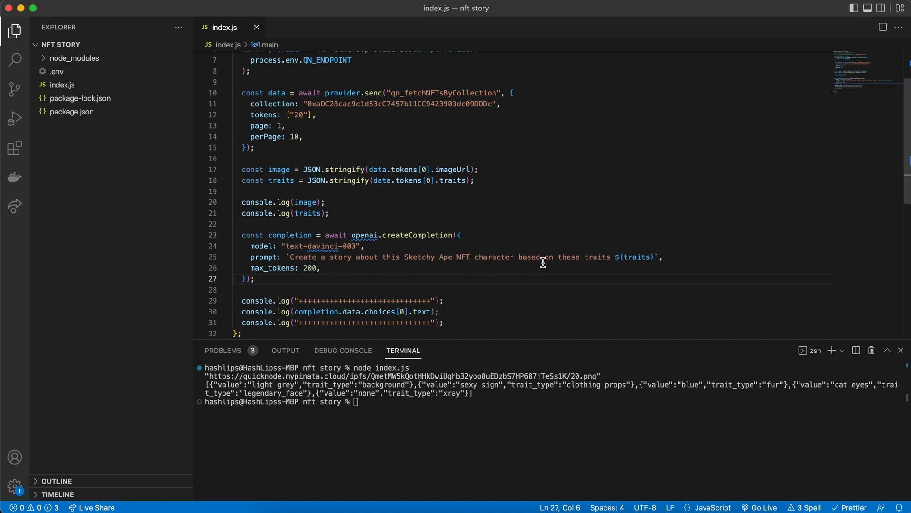
double_click(637, 257)
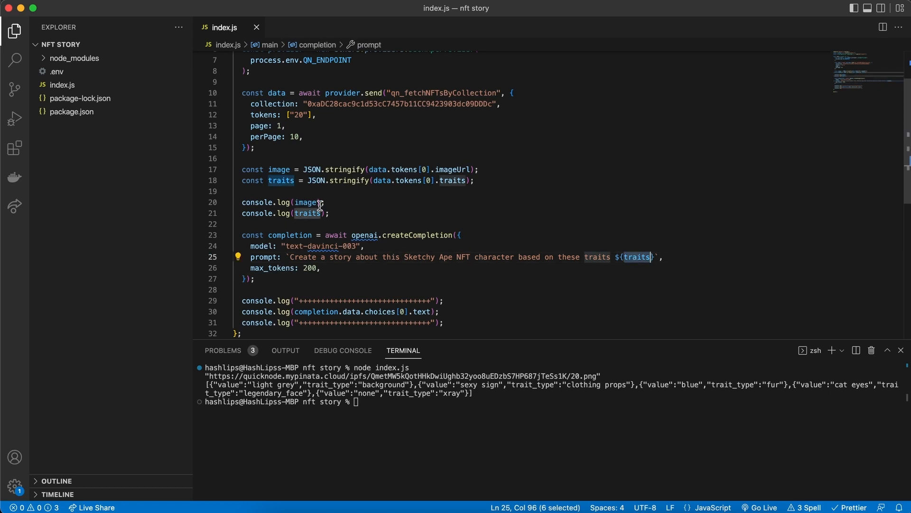
mouse_move(339, 213)
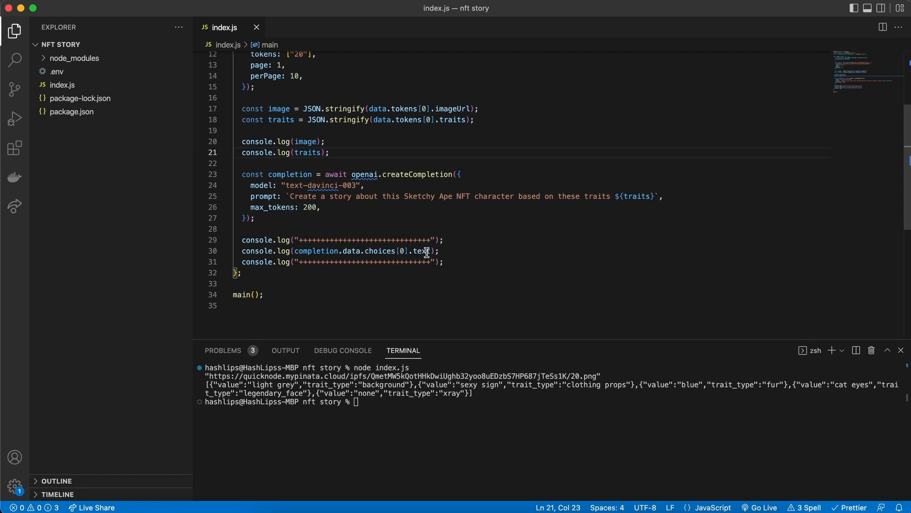
left_click(439, 250)
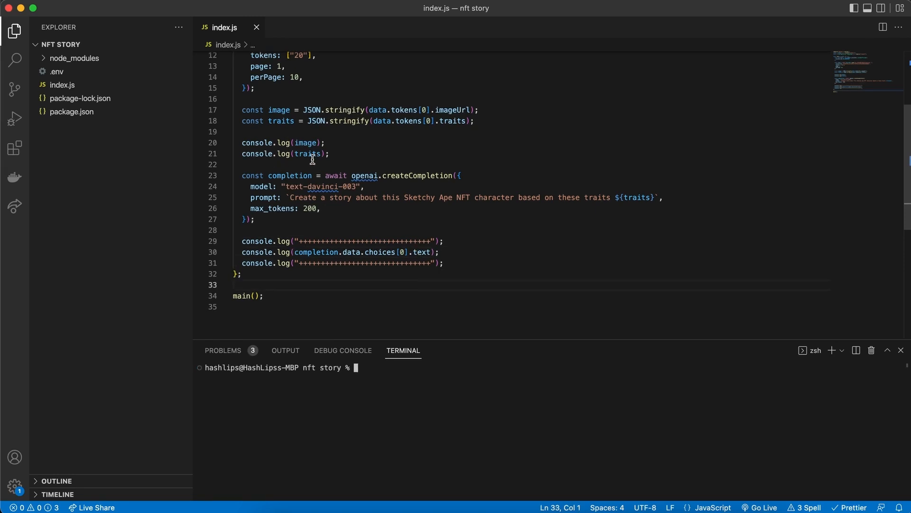
Step: Add a Configuration from OPENAI_API_KEY and an OpenAIApi client below the requires
scroll("up", 3)
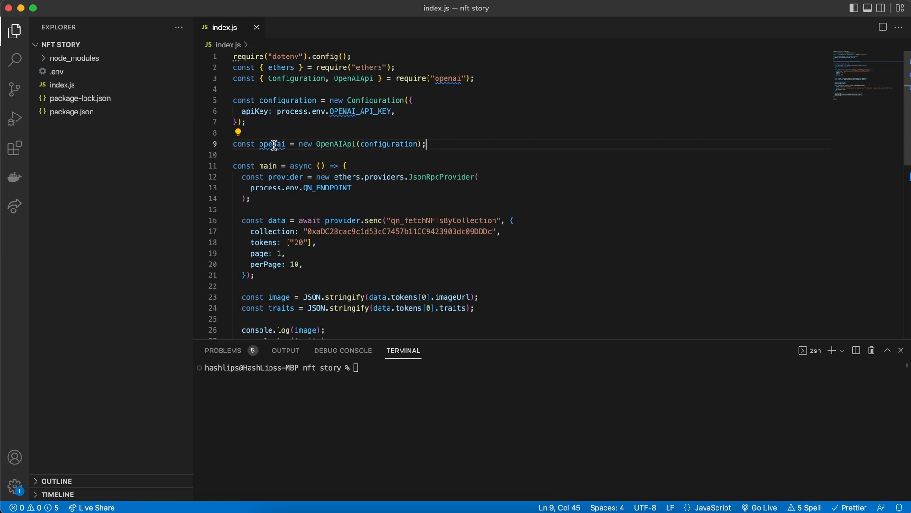
mouse_move(440, 145)
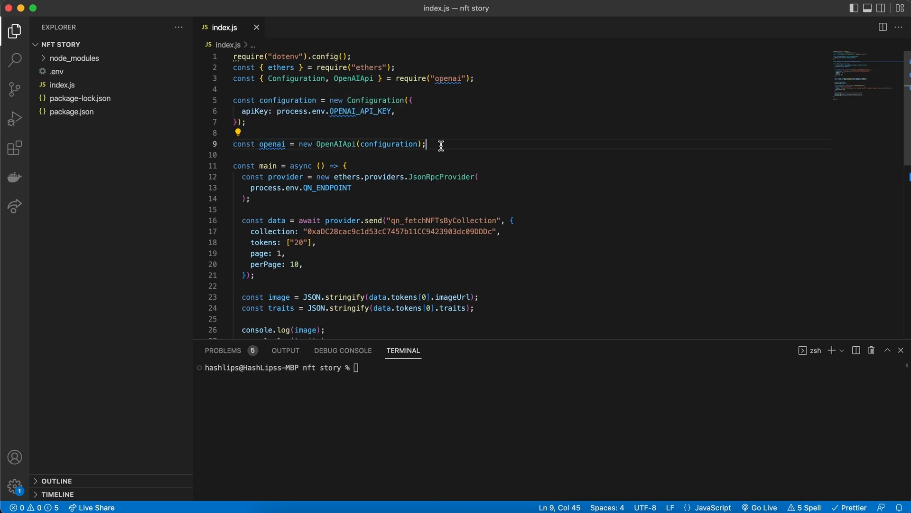
scroll("down", 3)
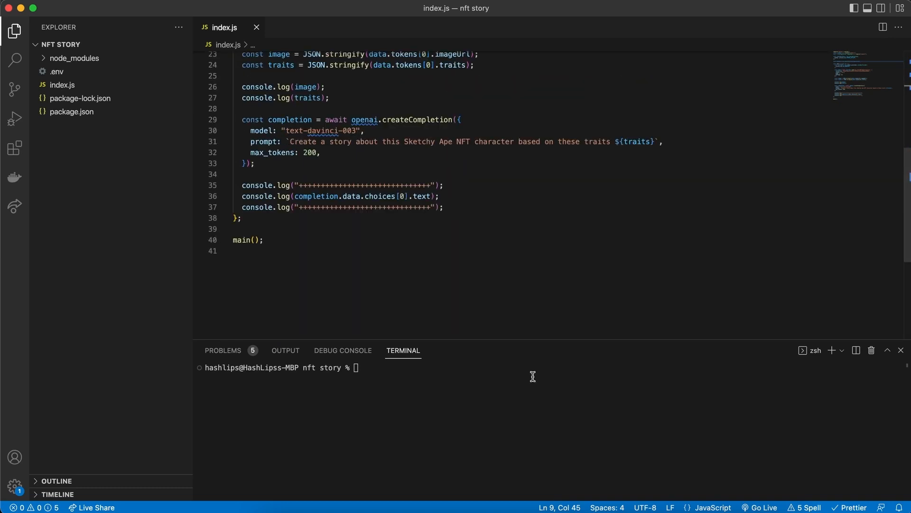
Step: Run node index.js to print the image URL, traits and generated Sketchy Ape story, then review the code
type("node index.js")
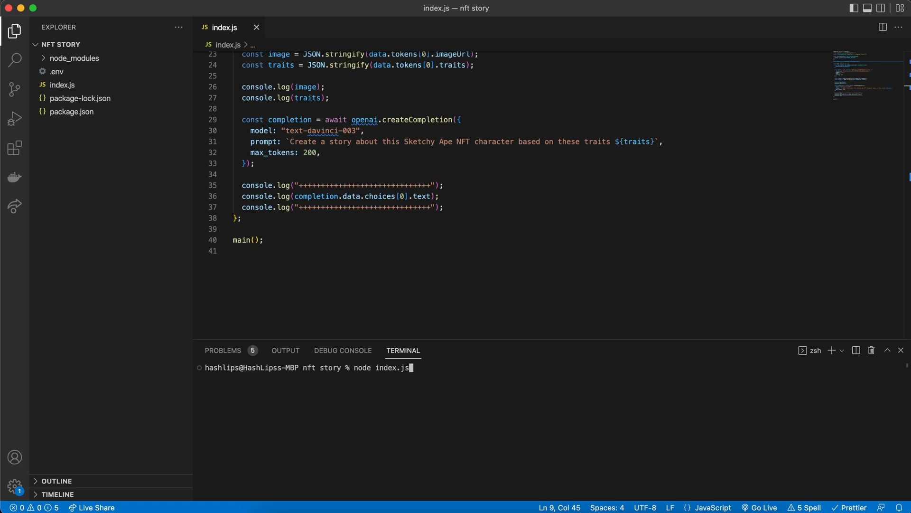
key("Return")
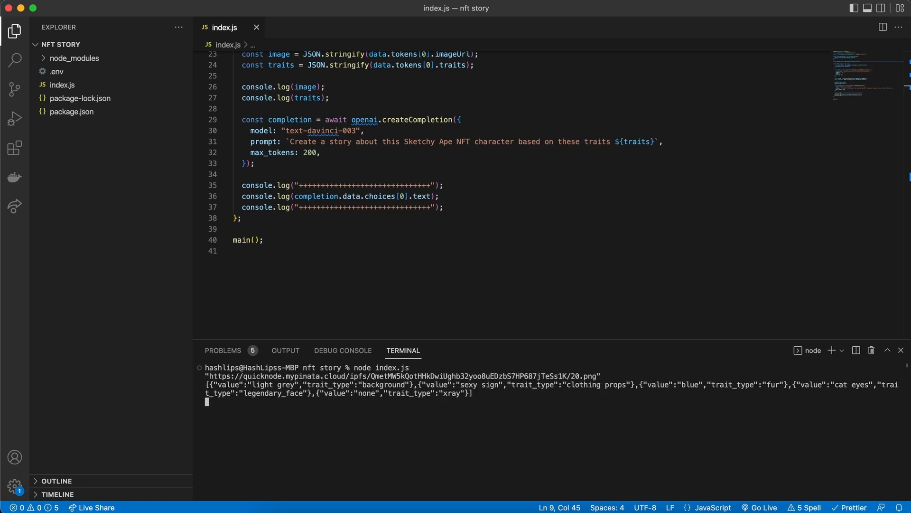
mouse_move(447, 405)
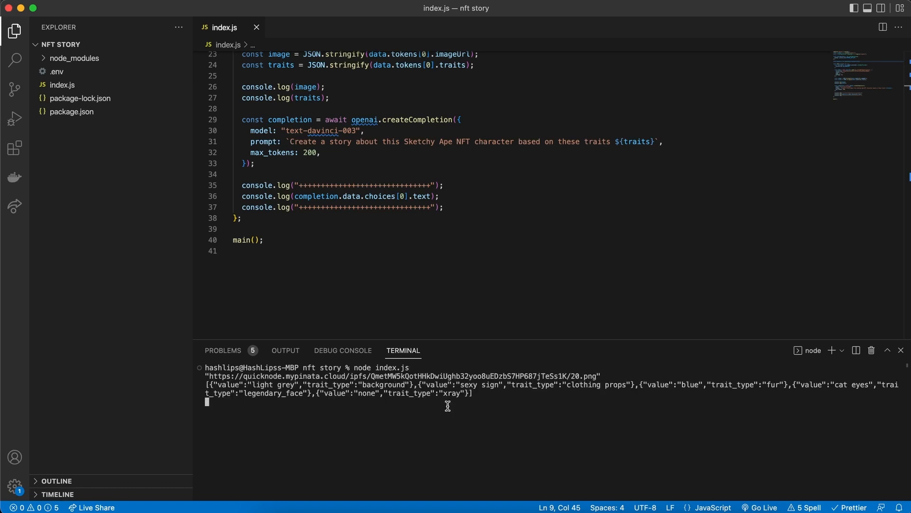
mouse_move(470, 403)
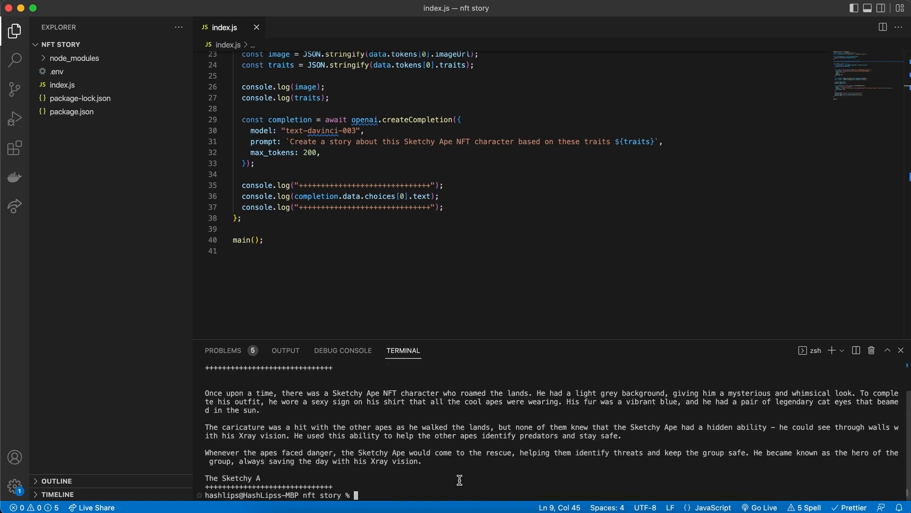
scroll("up", 3)
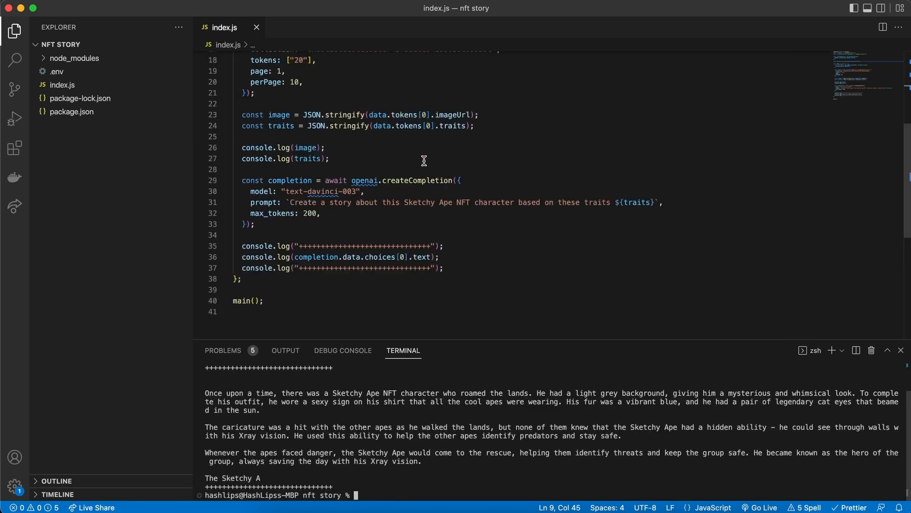
scroll("up", 3)
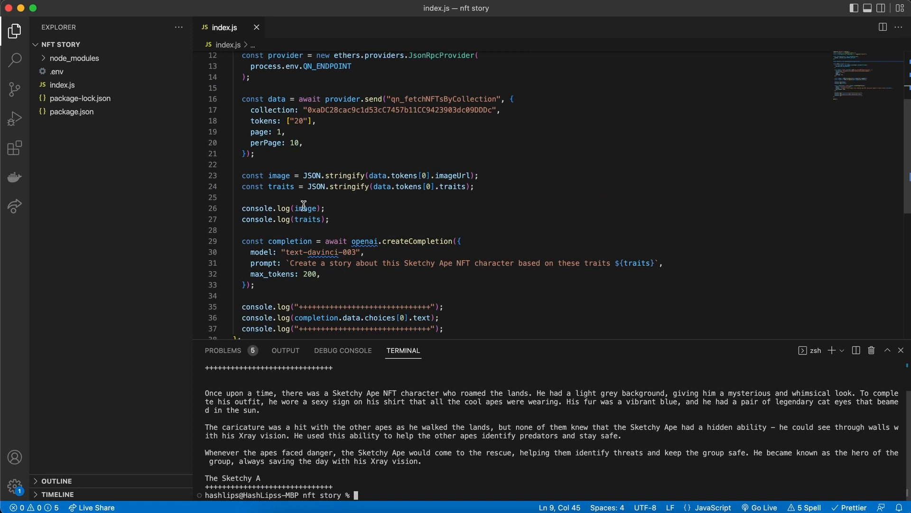